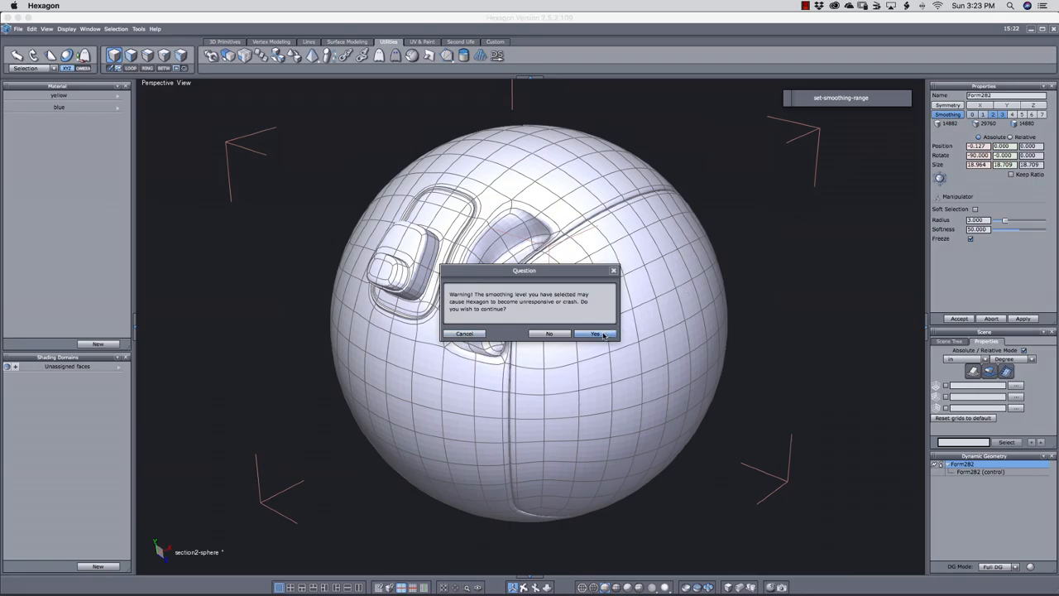
Step: Confirm Yes in the crash warning to proceed with the heavy Smooth Solid level
{"action": "left_click", "coordinate": [594, 335]}
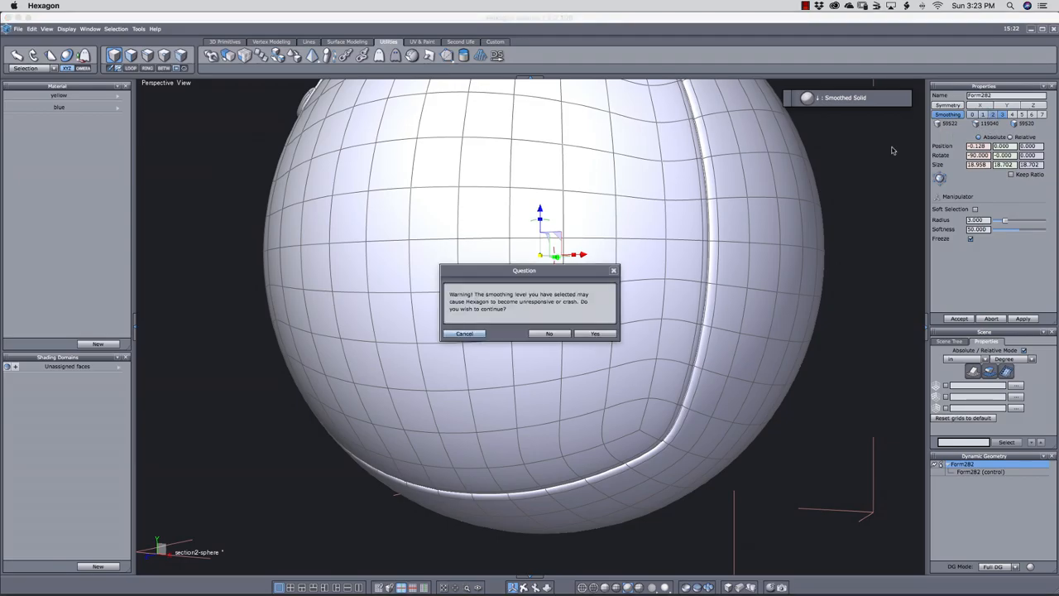
{"action": "left_click", "coordinate": [594, 333]}
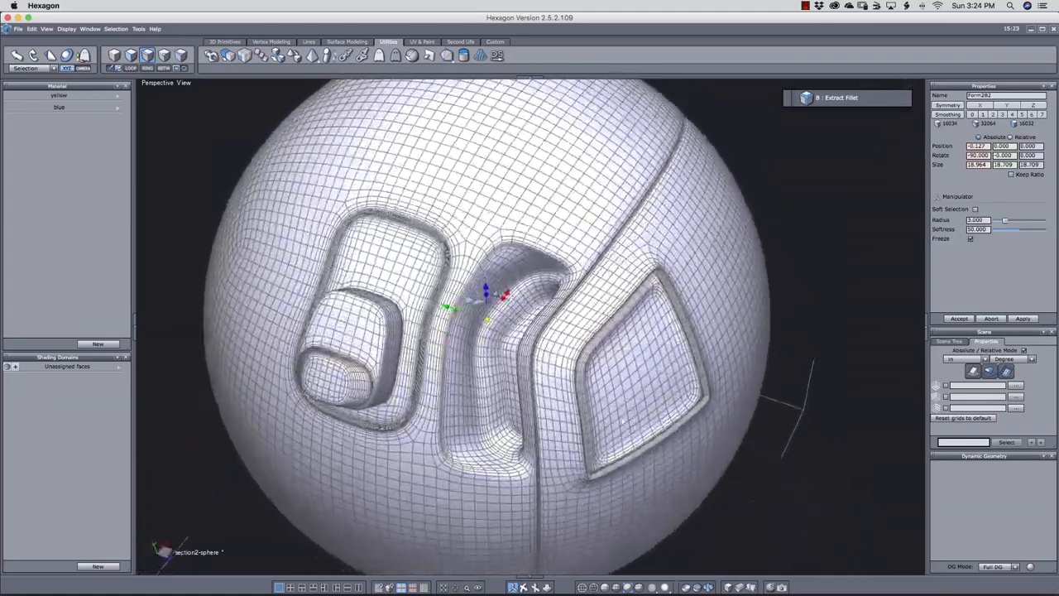
Step: Zoom out to review the dense wireframe of the smoothed sphere
{"action": "scroll", "scroll_direction": "down", "scroll_amount": 3}
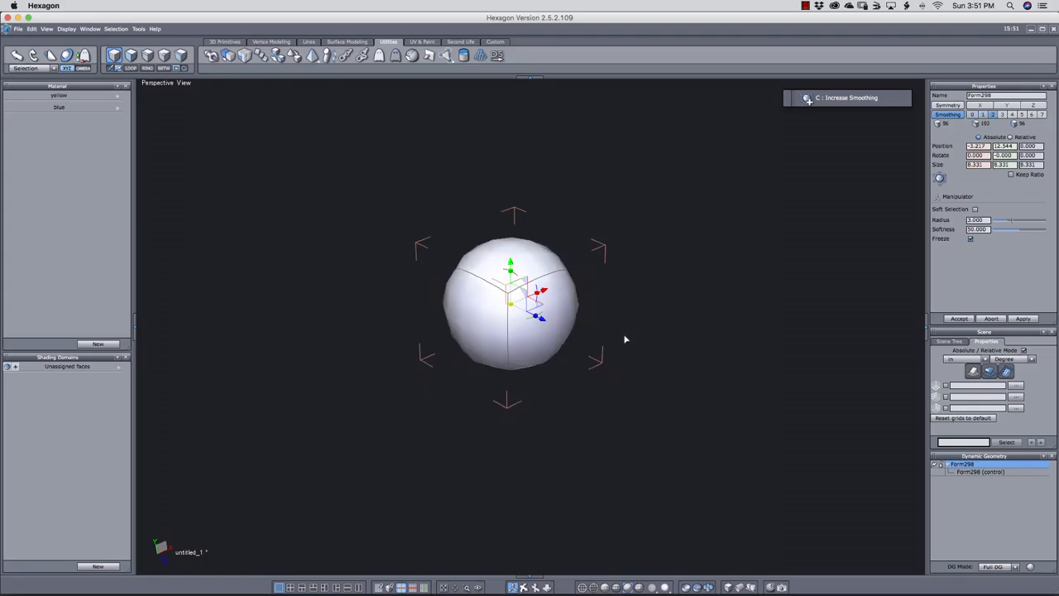
{"action": "mouse_move", "coordinate": [610, 341]}
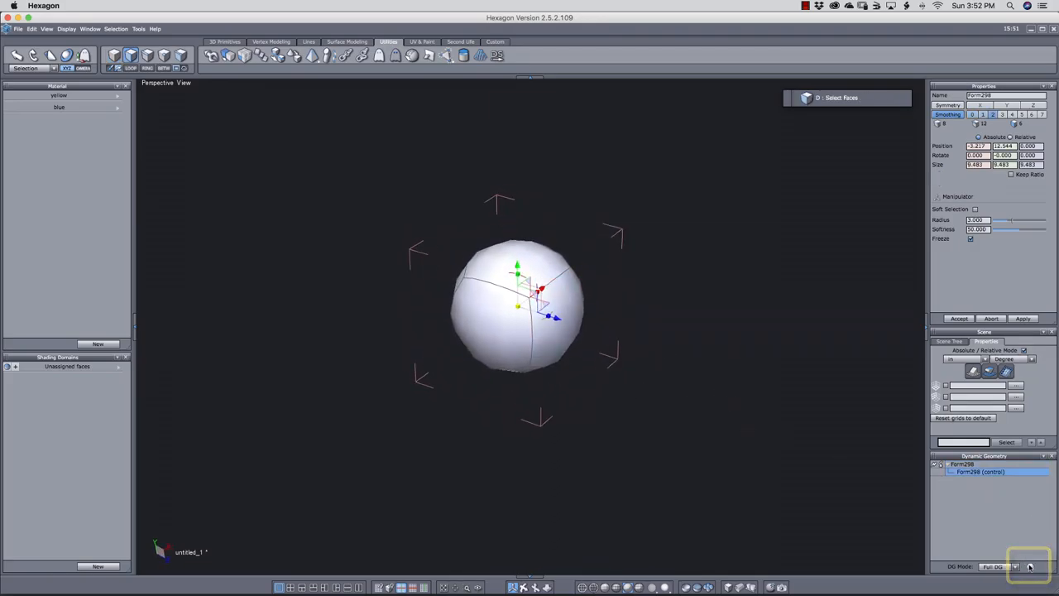
Step: Switch the selection type to Select Faces on the small smoothed sphere
{"action": "left_click", "coordinate": [1029, 566]}
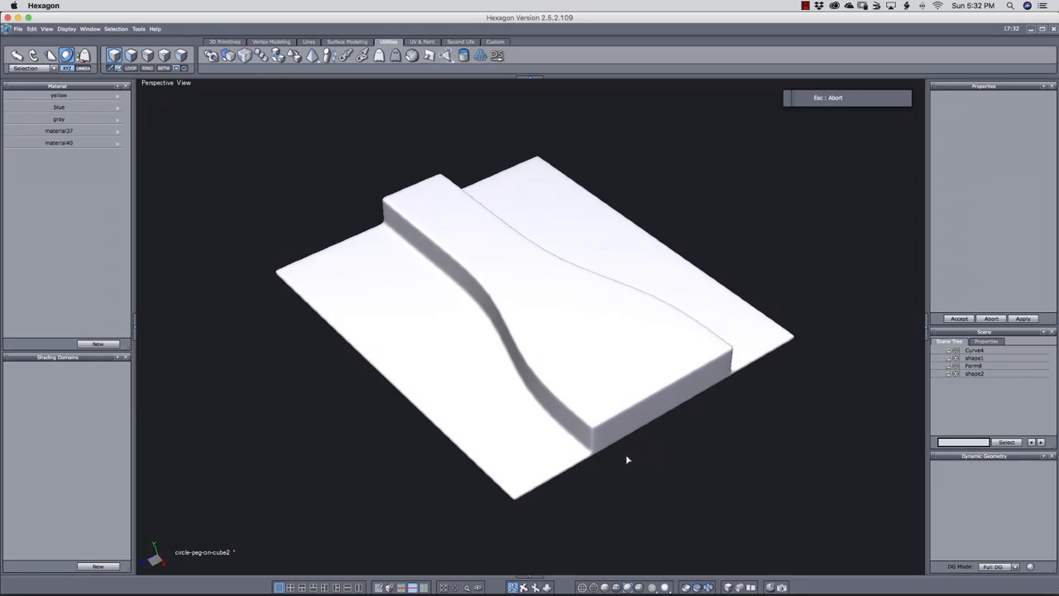
Step: Abort the current tool on the plate-and-block model
{"action": "left_click", "coordinate": [973, 374]}
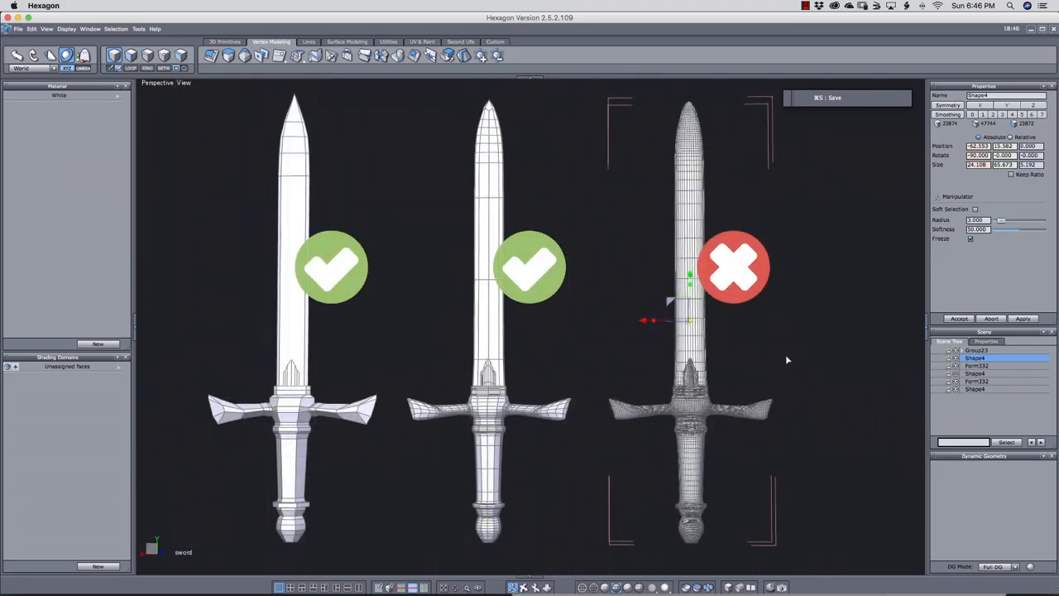
{"action": "mouse_move", "coordinate": [791, 359]}
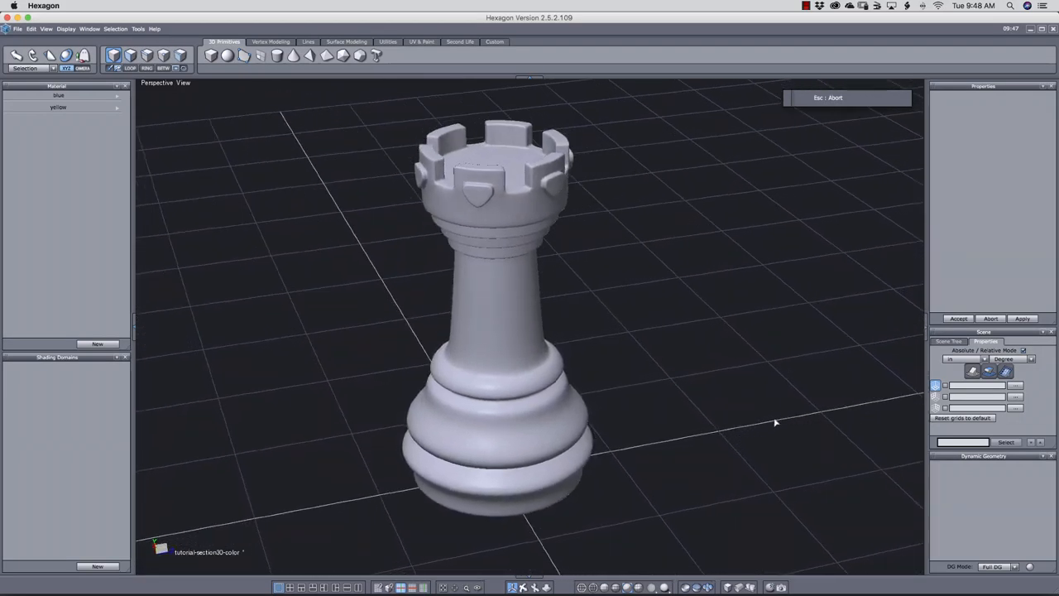
Step: Orbit around the finished rook and then the crenellated tube to inspect the merlons
{"action": "left_click_drag", "start_coordinate": [775, 421], "coordinate": [548, 427]}
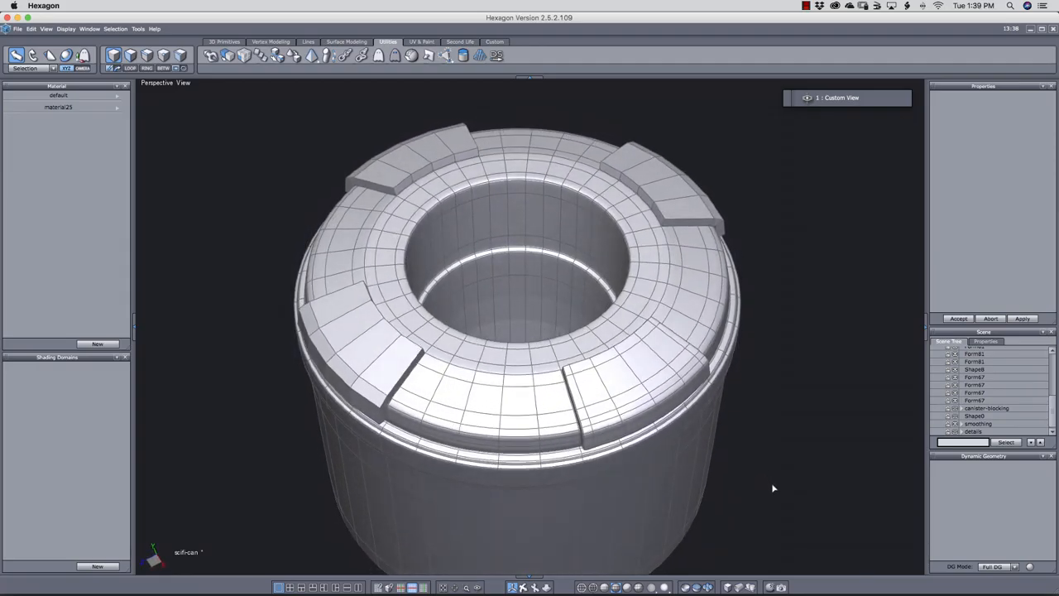
{"action": "left_click_drag", "start_coordinate": [774, 488], "coordinate": [801, 484]}
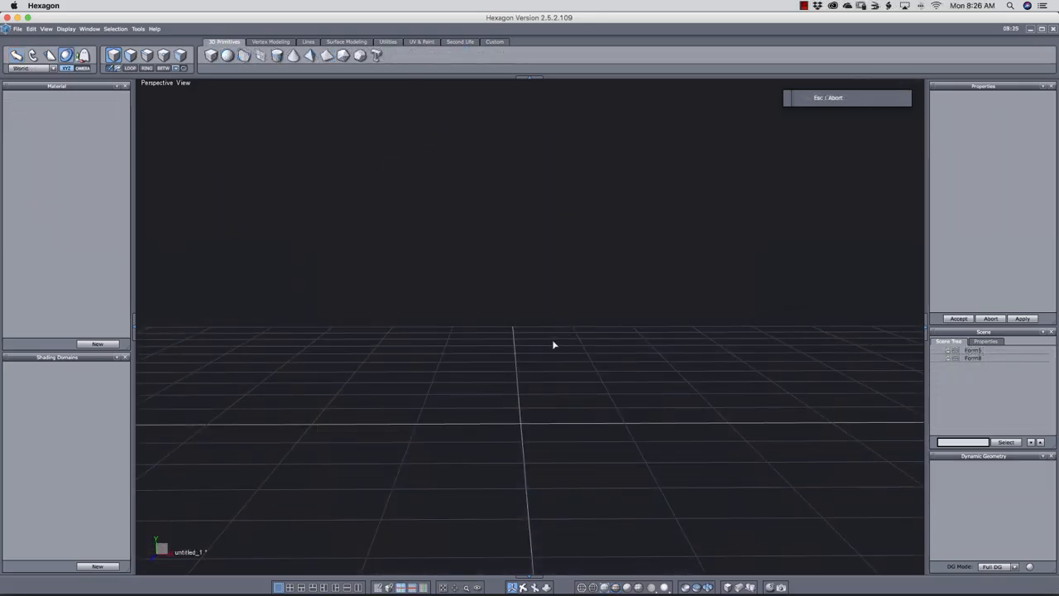
Step: Draw a flat box on the grid and Fast Extrude its top face into stacked layers
{"action": "left_click_drag", "start_coordinate": [519, 406], "coordinate": [566, 414]}
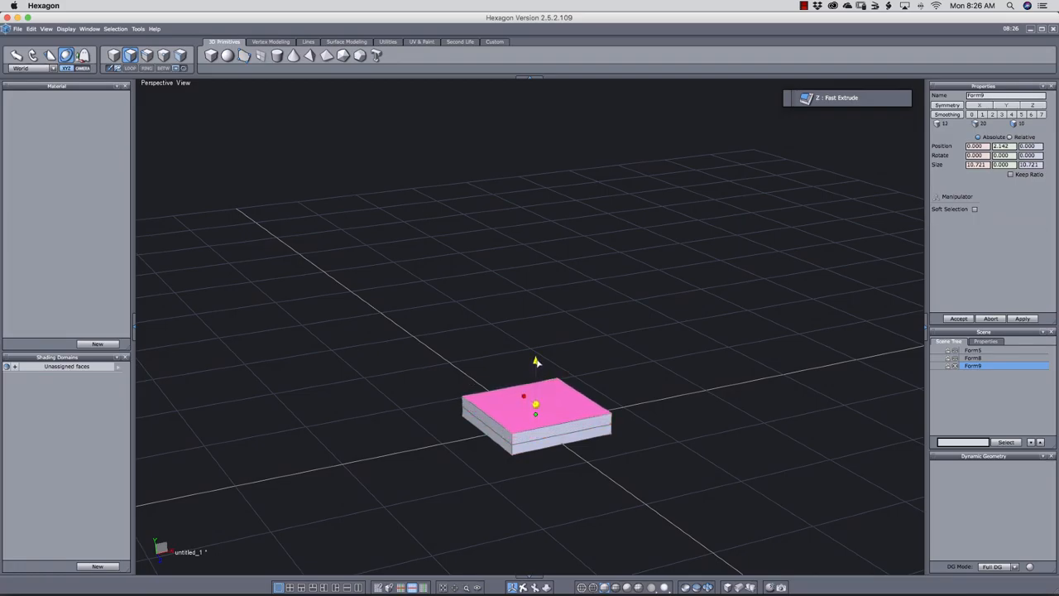
{"action": "left_click", "coordinate": [974, 208]}
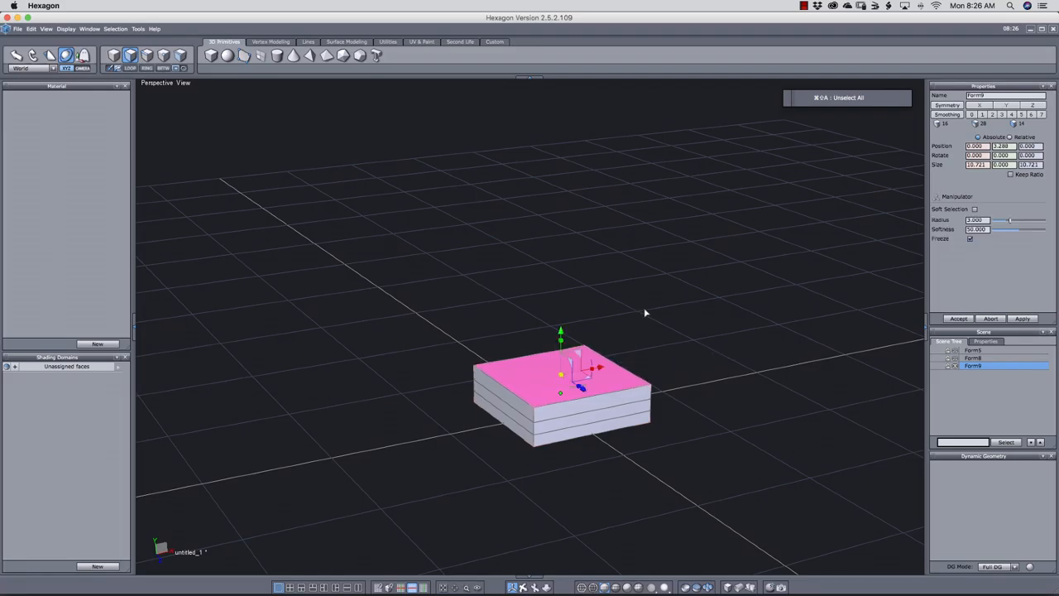
{"action": "mouse_move", "coordinate": [604, 331]}
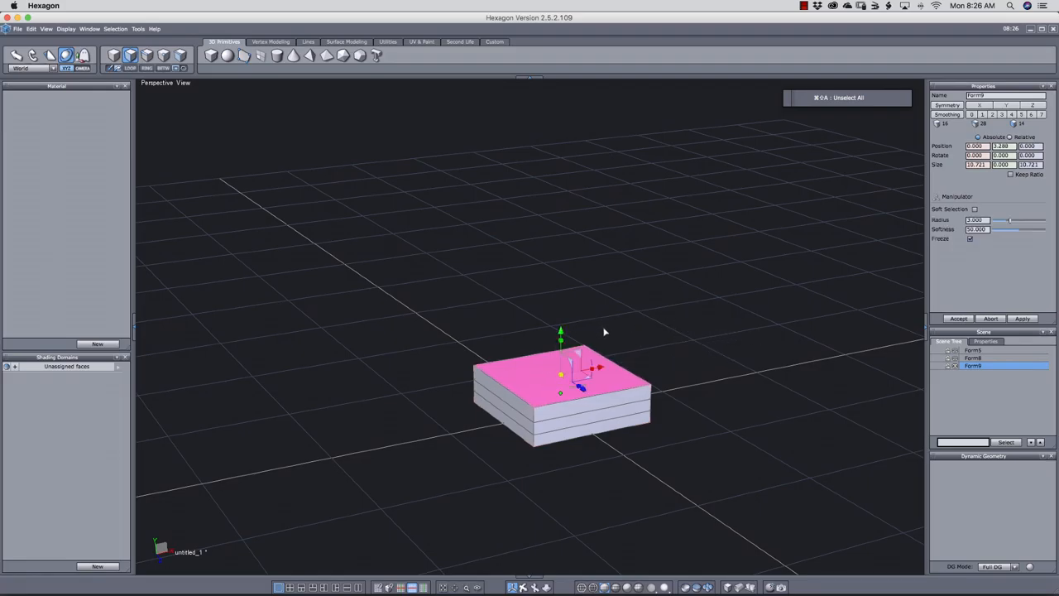
{"action": "mouse_move", "coordinate": [656, 339]}
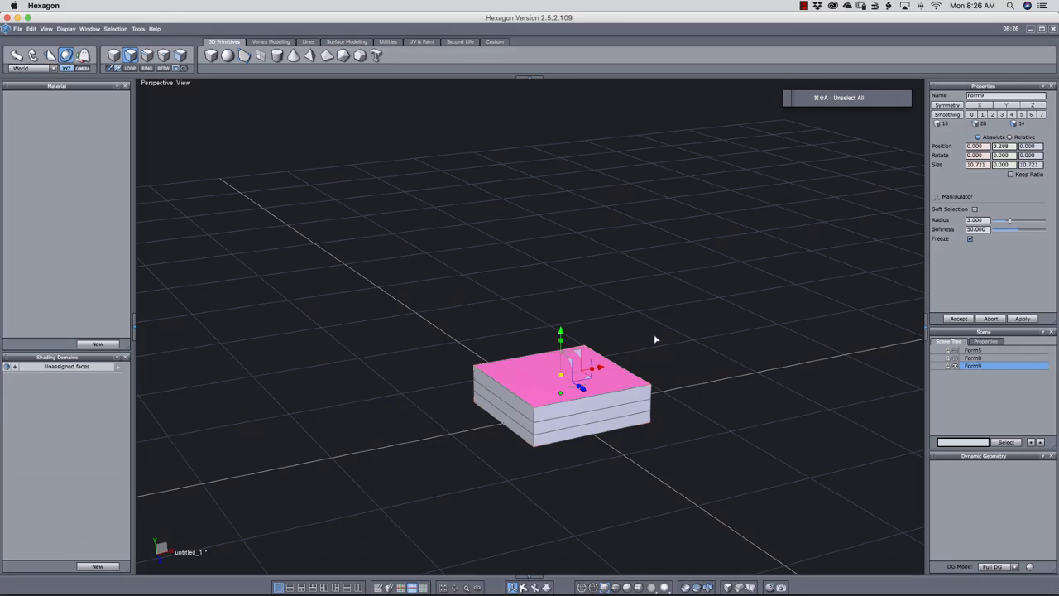
{"action": "mouse_move", "coordinate": [652, 321]}
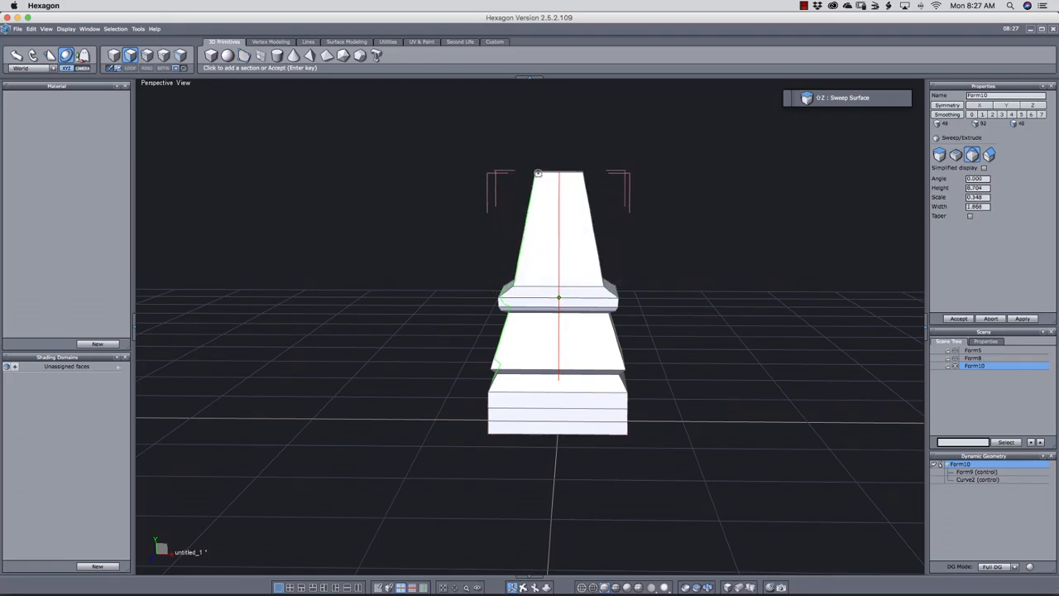
Step: Stretch the swept column taller above the tiered base and select the shaft part
{"action": "left_click_drag", "start_coordinate": [537, 172], "coordinate": [536, 118]}
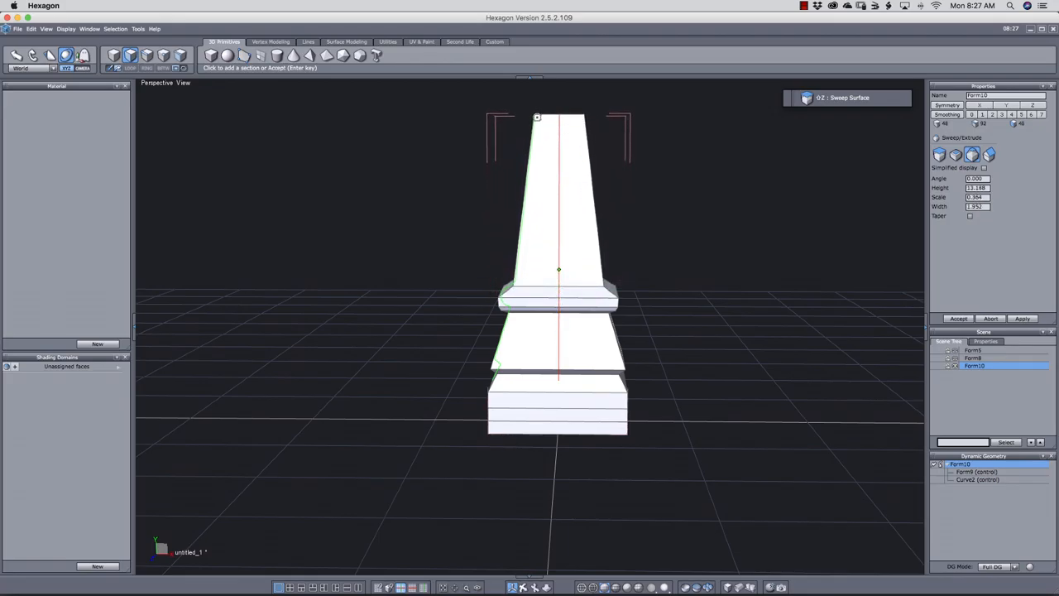
{"action": "left_click_drag", "start_coordinate": [537, 116], "coordinate": [533, 124]}
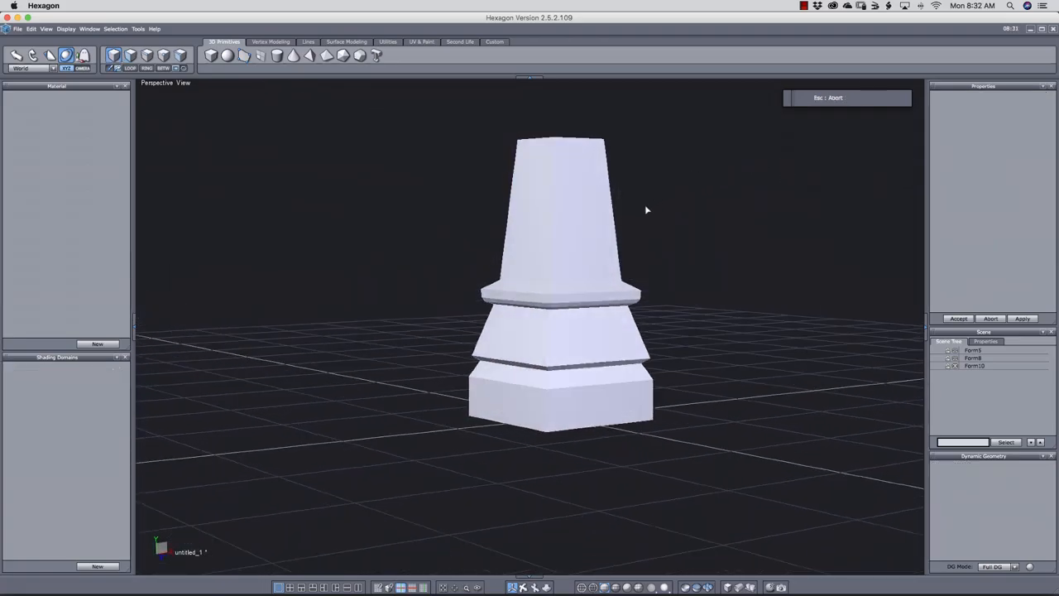
{"action": "mouse_move", "coordinate": [612, 208]}
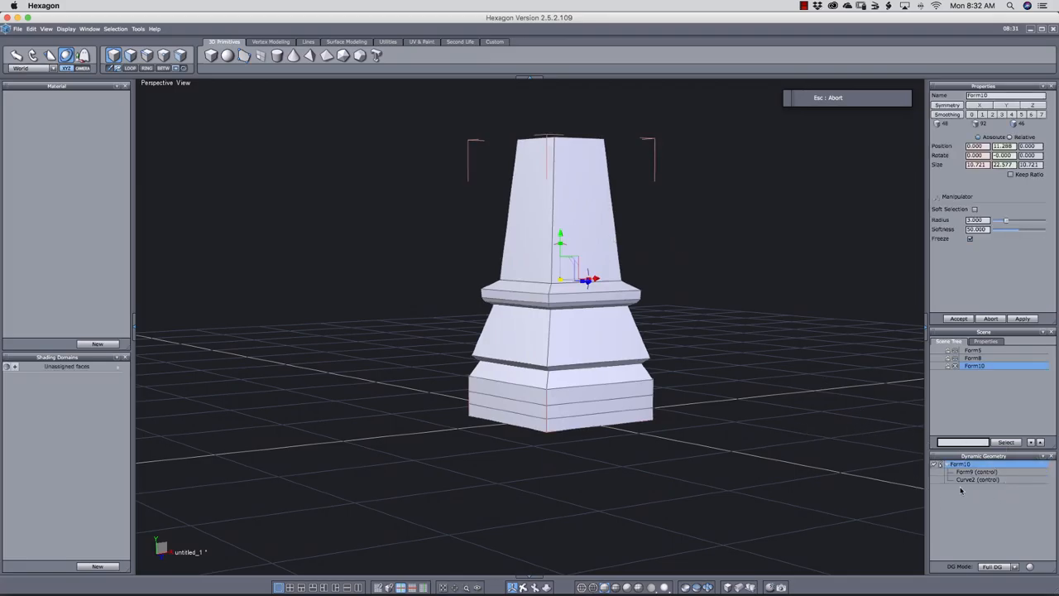
{"action": "mouse_move", "coordinate": [959, 488]}
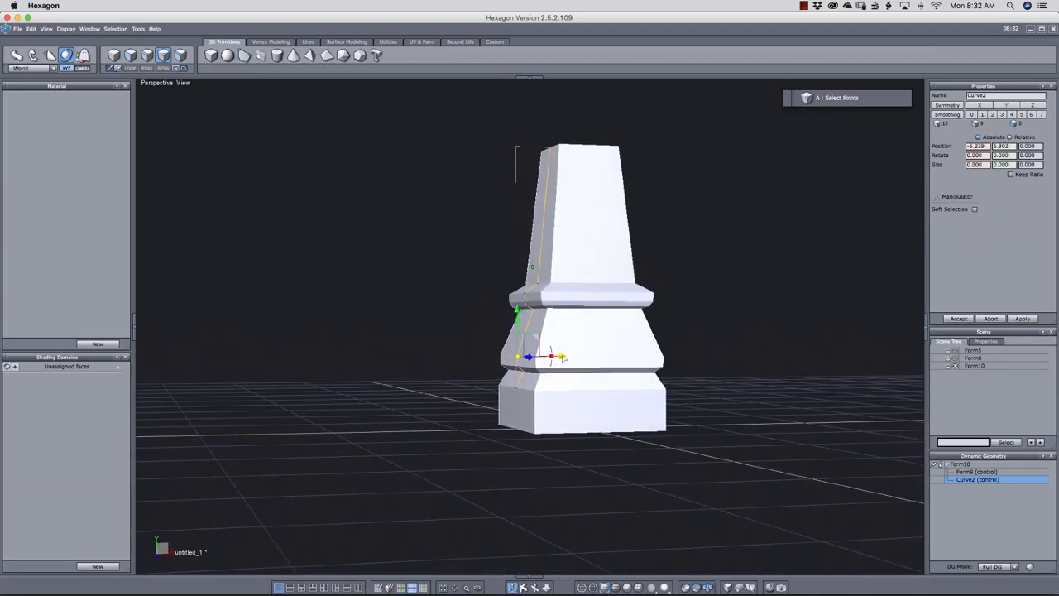
{"action": "left_click", "coordinate": [976, 209]}
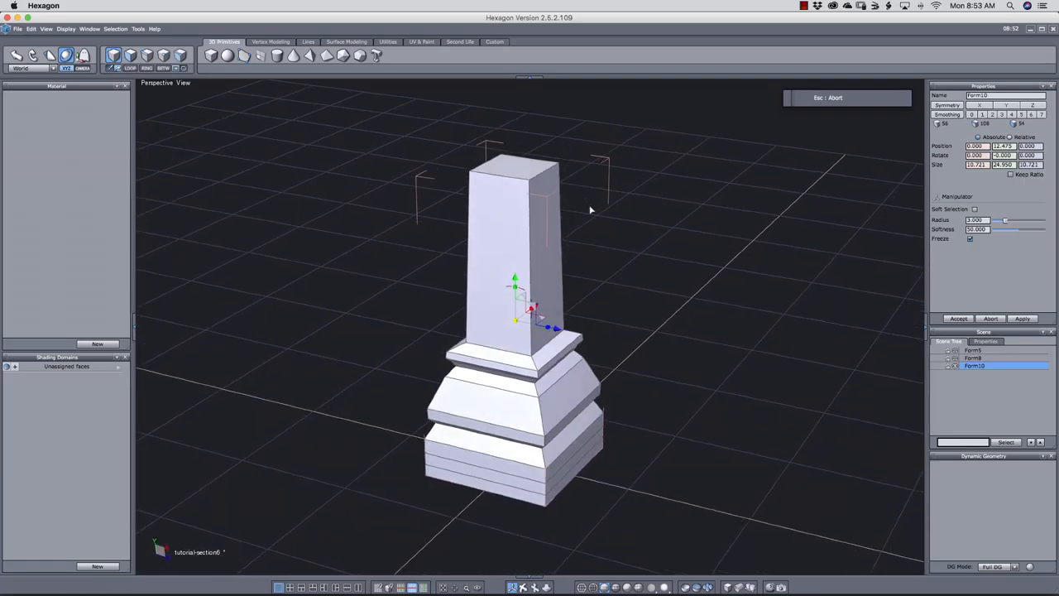
Step: Adjust the square shaft's size with the manipulator
{"action": "left_click_drag", "start_coordinate": [589, 211], "coordinate": [638, 217]}
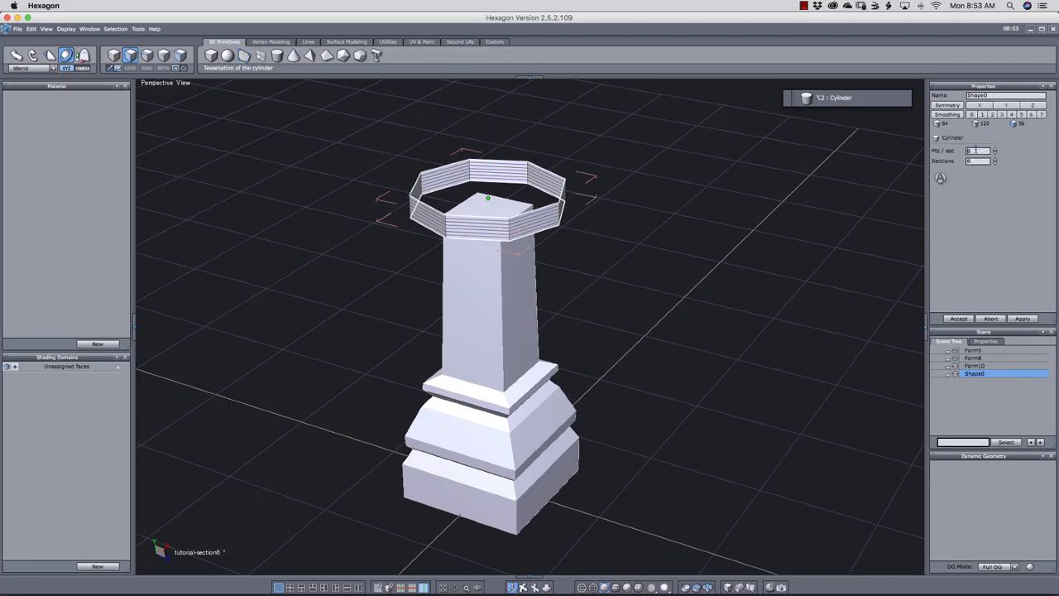
Step: Create a capless Cylinder primitive as a thin octagonal tube atop the shaft
{"action": "left_click", "coordinate": [978, 149]}
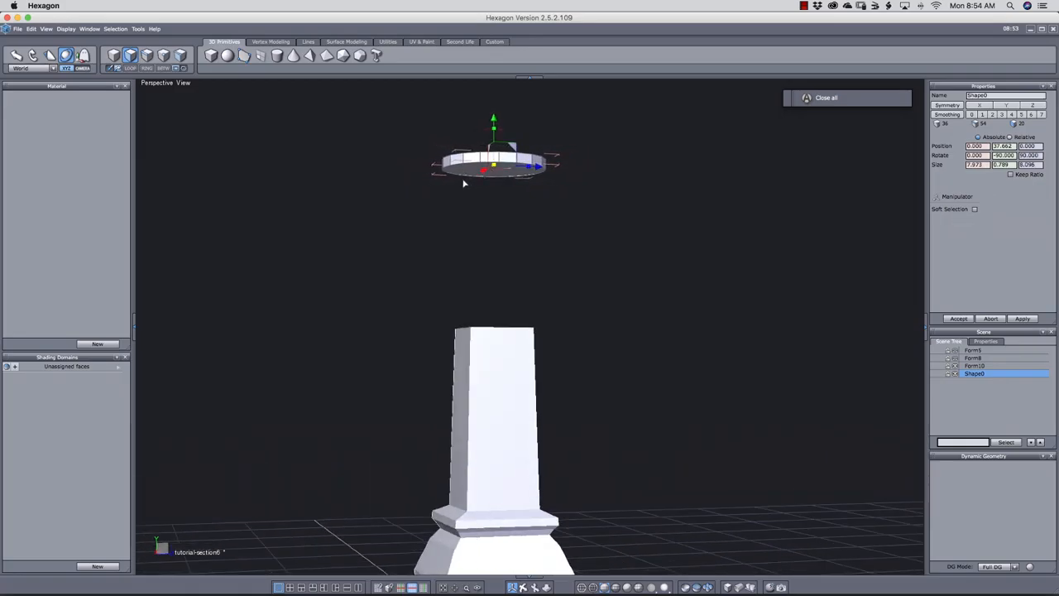
Step: Move the octagonal ring upward above the shaft with the manipulator
{"action": "left_click_drag", "start_coordinate": [493, 129], "coordinate": [493, 114]}
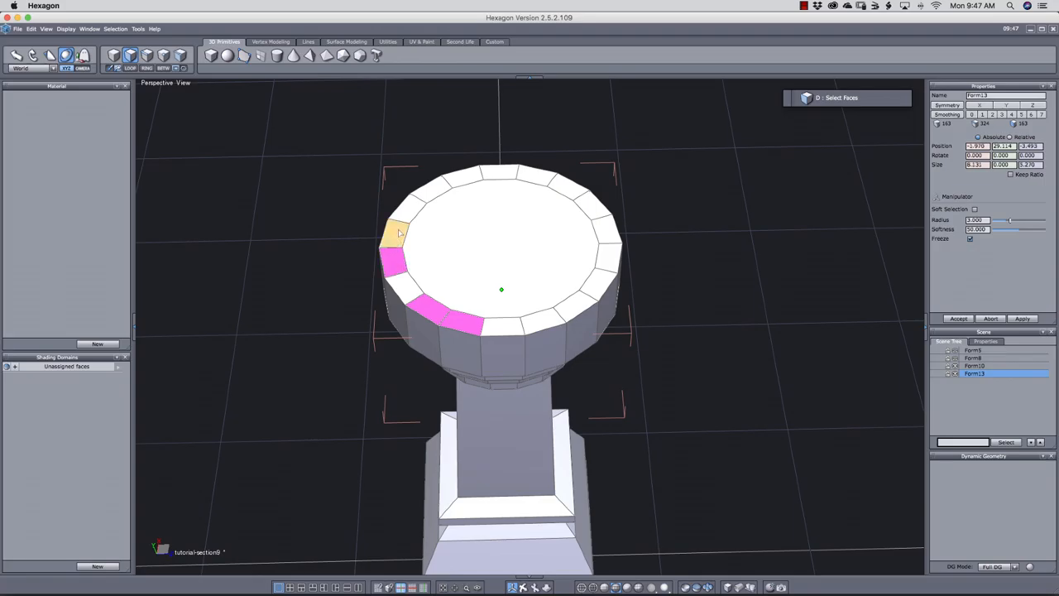
Step: Extrude every other rim face upward to form raised merlons around the crown
{"action": "left_click", "coordinate": [571, 192]}
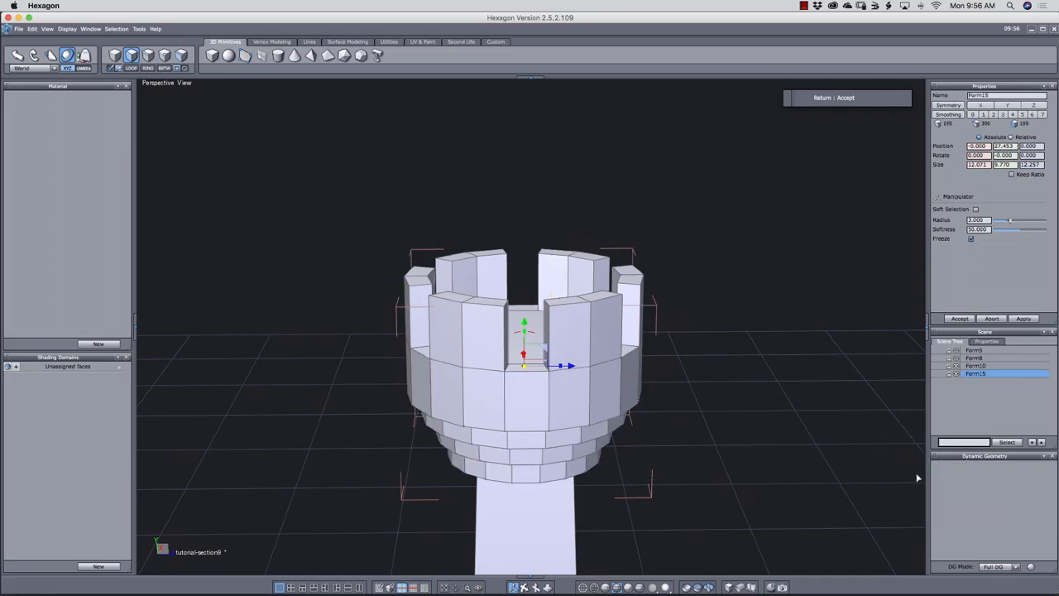
{"action": "mouse_move", "coordinate": [865, 427]}
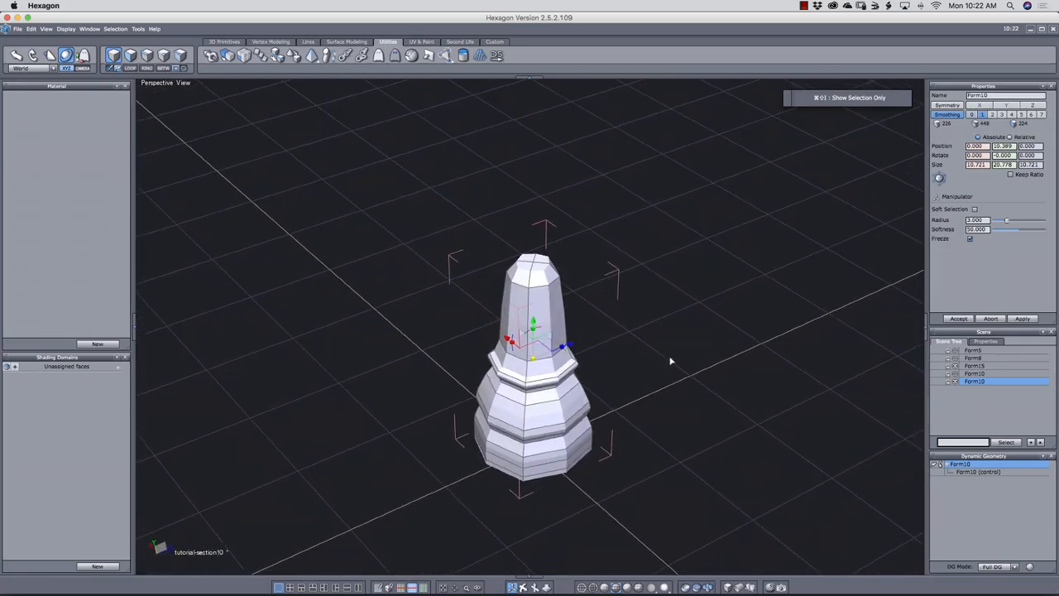
Step: Orbit the view around the isolated smoothed, tiered body piece
{"action": "left_click_drag", "start_coordinate": [670, 361], "coordinate": [803, 354]}
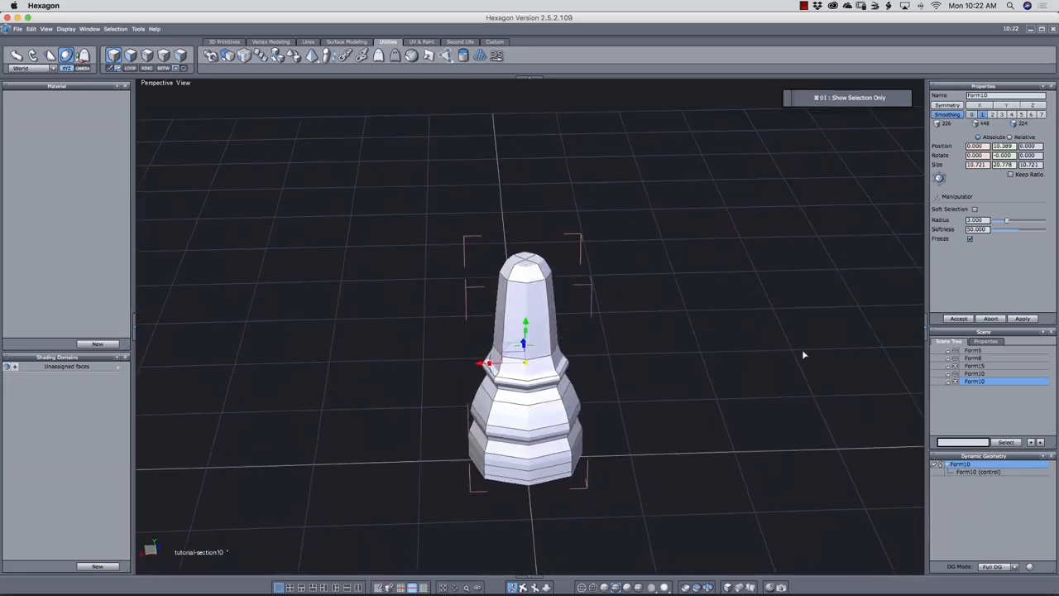
{"action": "left_click_drag", "start_coordinate": [802, 354], "coordinate": [748, 359]}
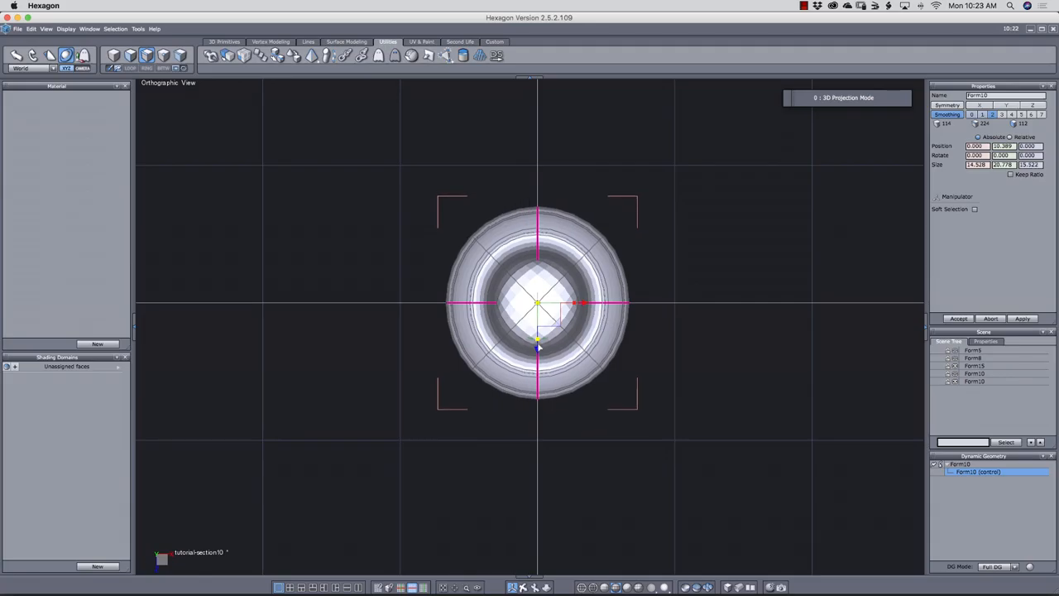
Step: Adjust the cap's centre vertices in the orthographic top view
{"action": "left_click_drag", "start_coordinate": [583, 305], "coordinate": [576, 304]}
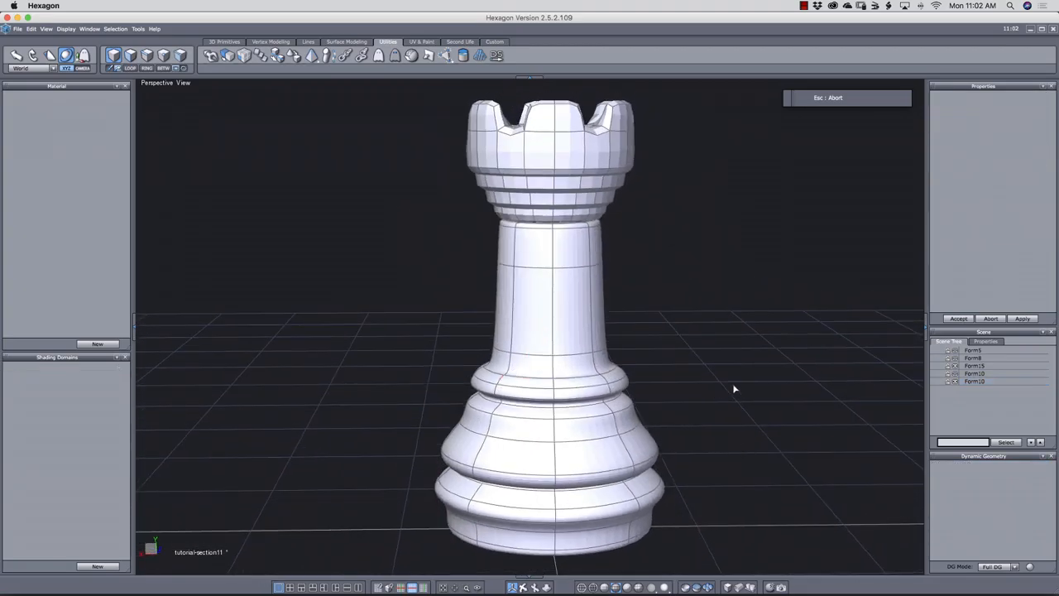
{"action": "left_click_drag", "start_coordinate": [728, 389], "coordinate": [609, 395]}
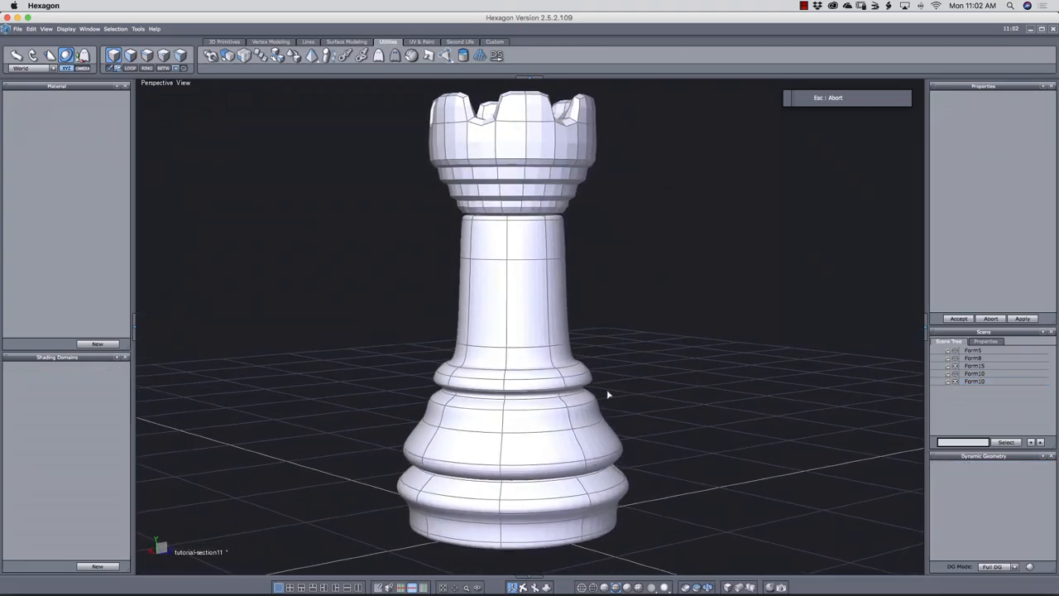
{"action": "left_click_drag", "start_coordinate": [609, 394], "coordinate": [727, 393]}
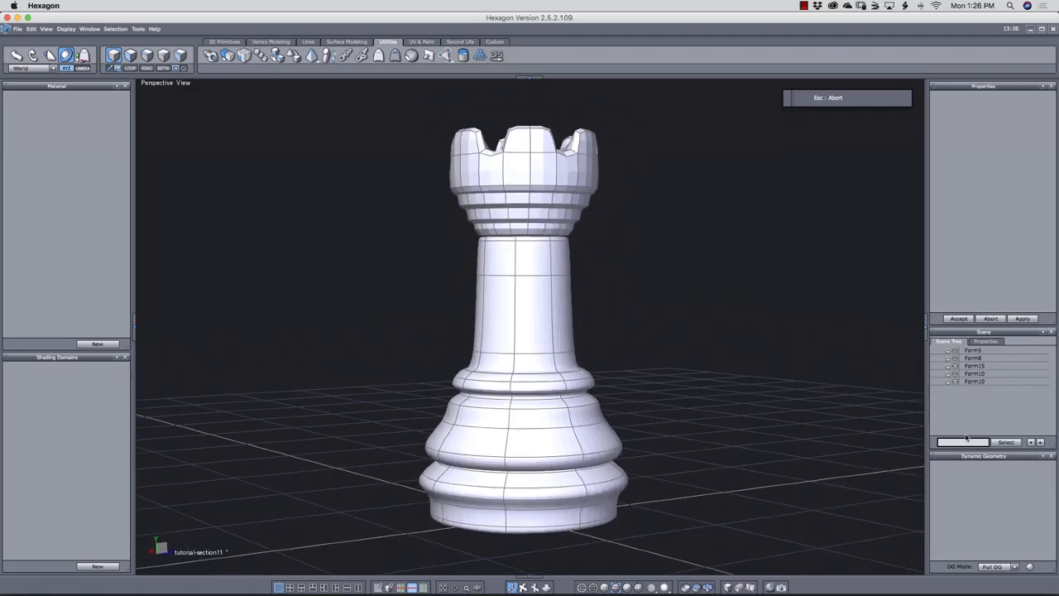
{"action": "left_click", "coordinate": [975, 365]}
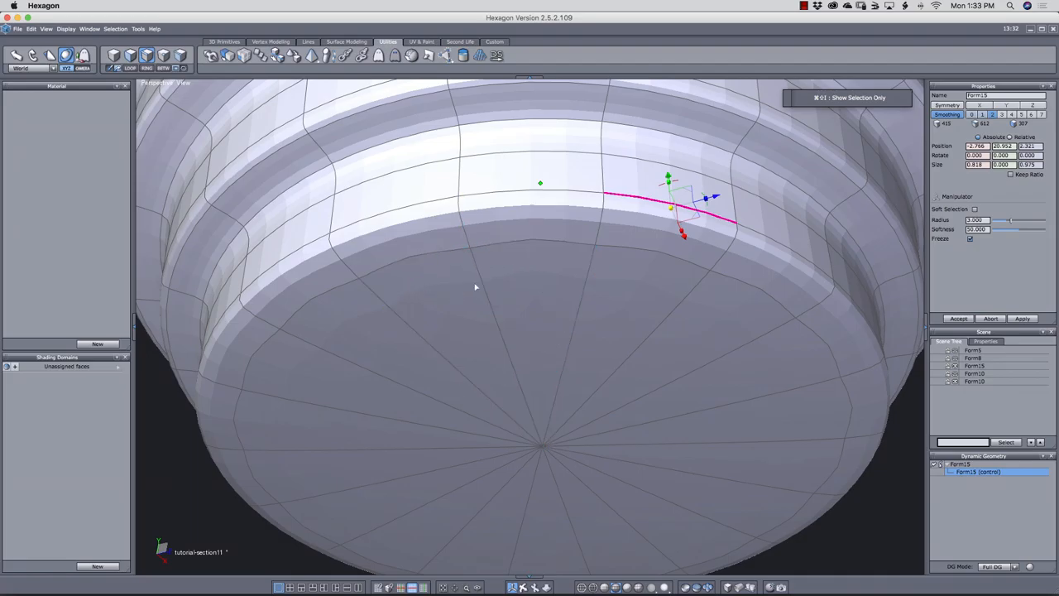
Step: Lower smoothing and pull an inset edge ring just inside the bottom rim
{"action": "key", "text": "v"}
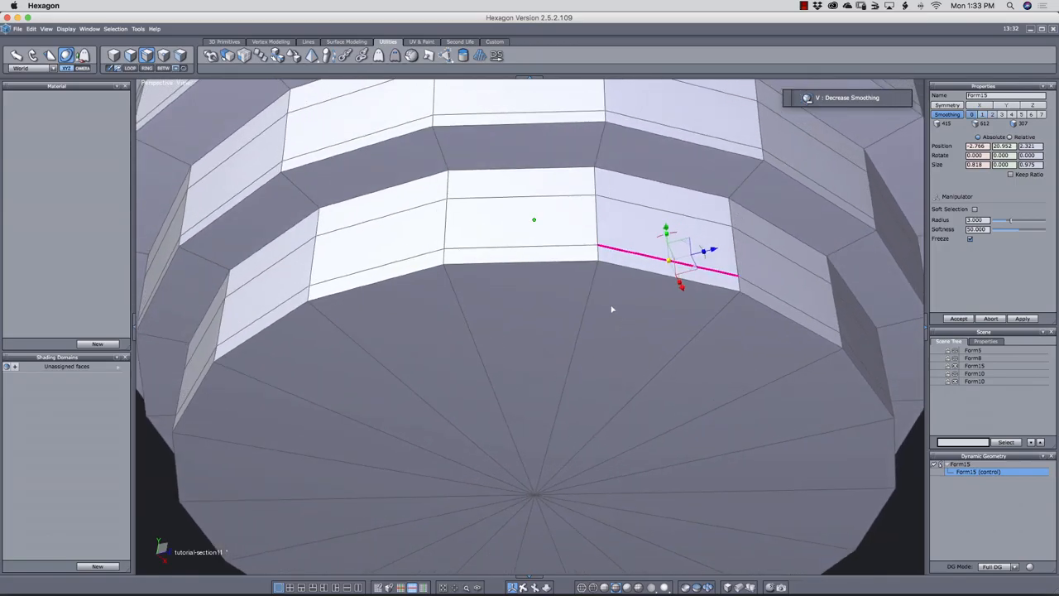
{"action": "mouse_move", "coordinate": [625, 297]}
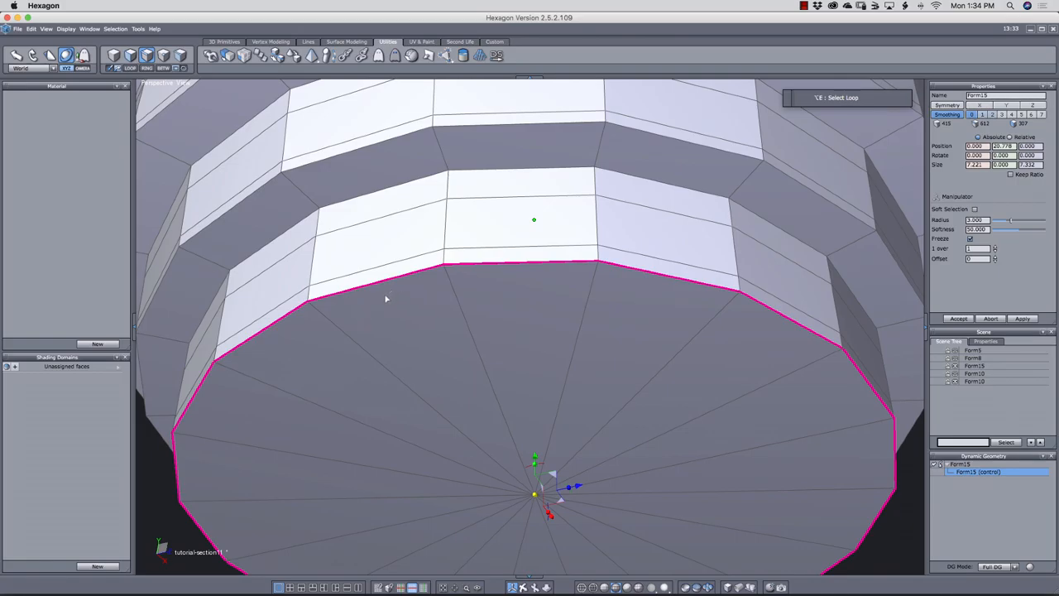
{"action": "mouse_move", "coordinate": [391, 296]}
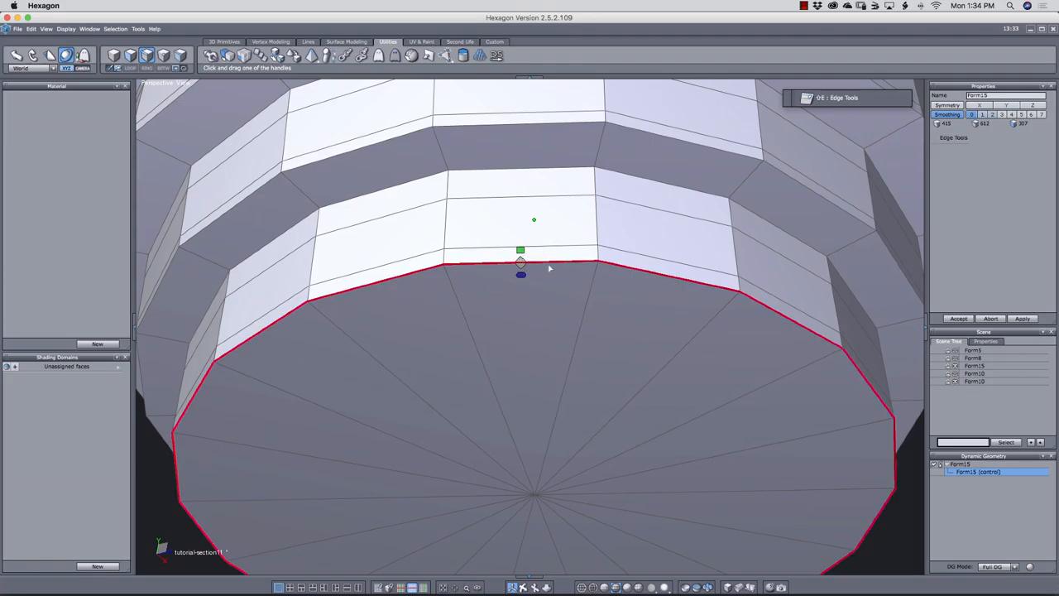
{"action": "mouse_move", "coordinate": [546, 263]}
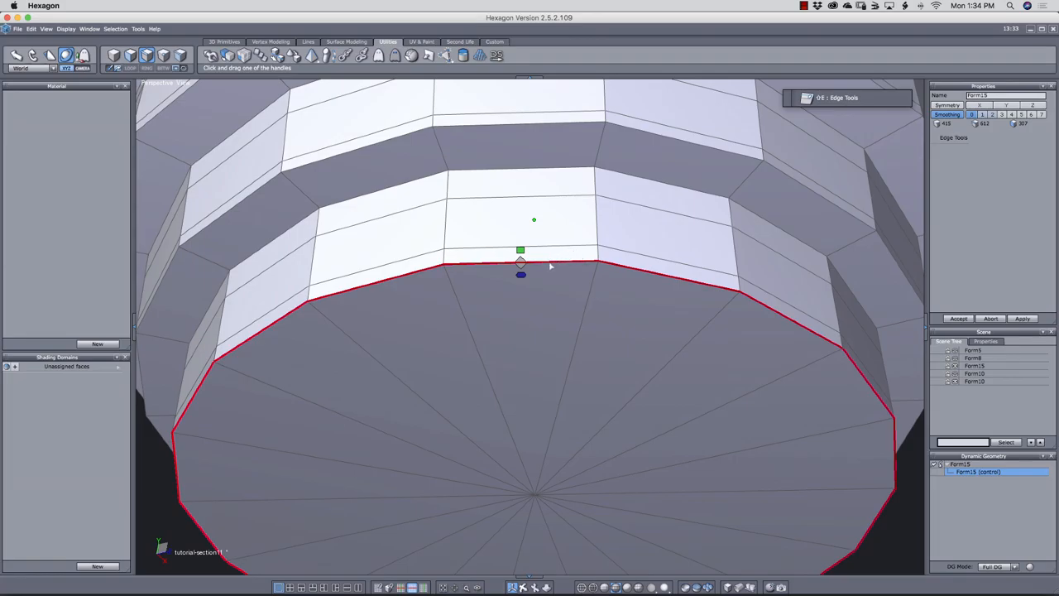
{"action": "mouse_move", "coordinate": [520, 278]}
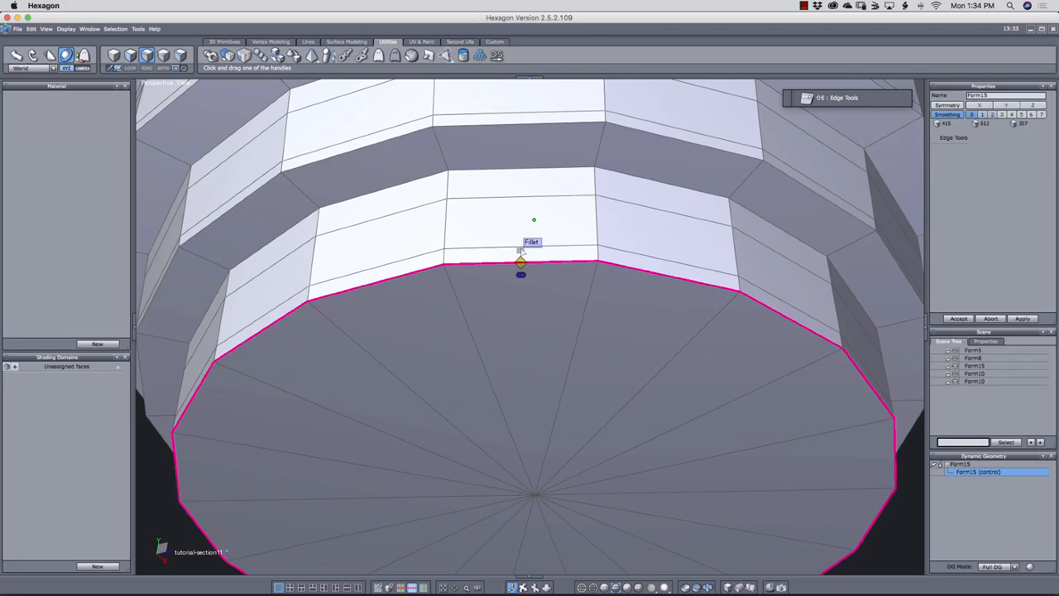
{"action": "mouse_move", "coordinate": [521, 251]}
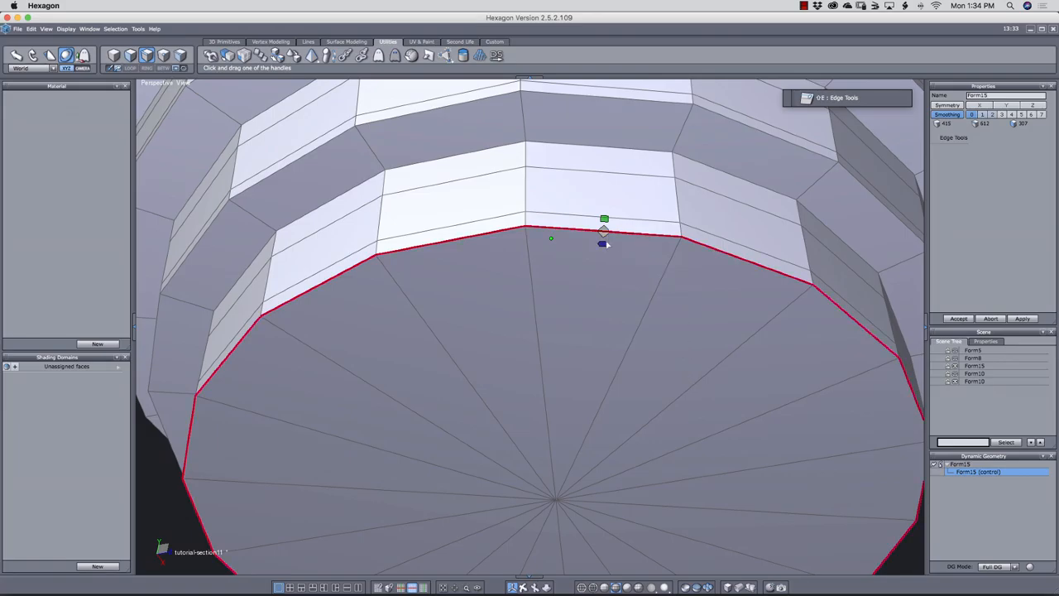
{"action": "left_click_drag", "start_coordinate": [604, 241], "coordinate": [602, 248]}
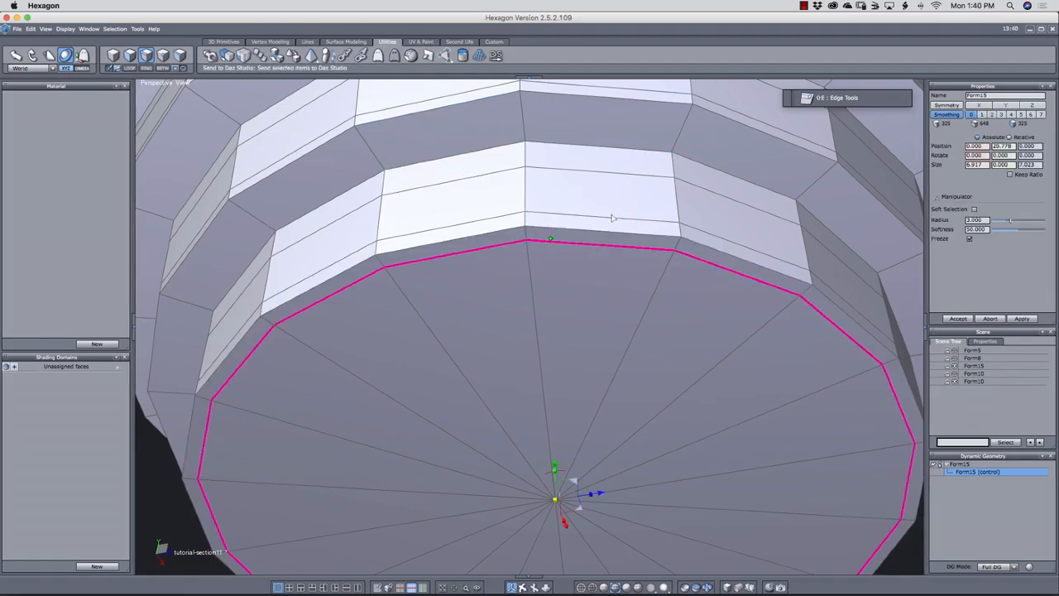
{"action": "mouse_move", "coordinate": [616, 260]}
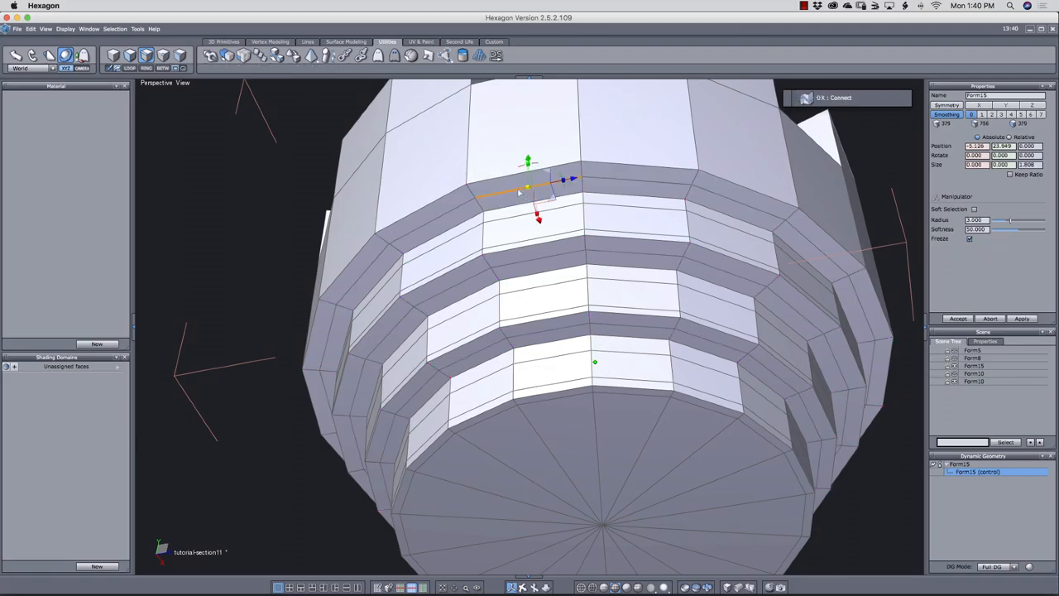
Step: Connect edges across the stepped ring faces on the rook's underside
{"action": "left_click_drag", "start_coordinate": [526, 190], "coordinate": [538, 334]}
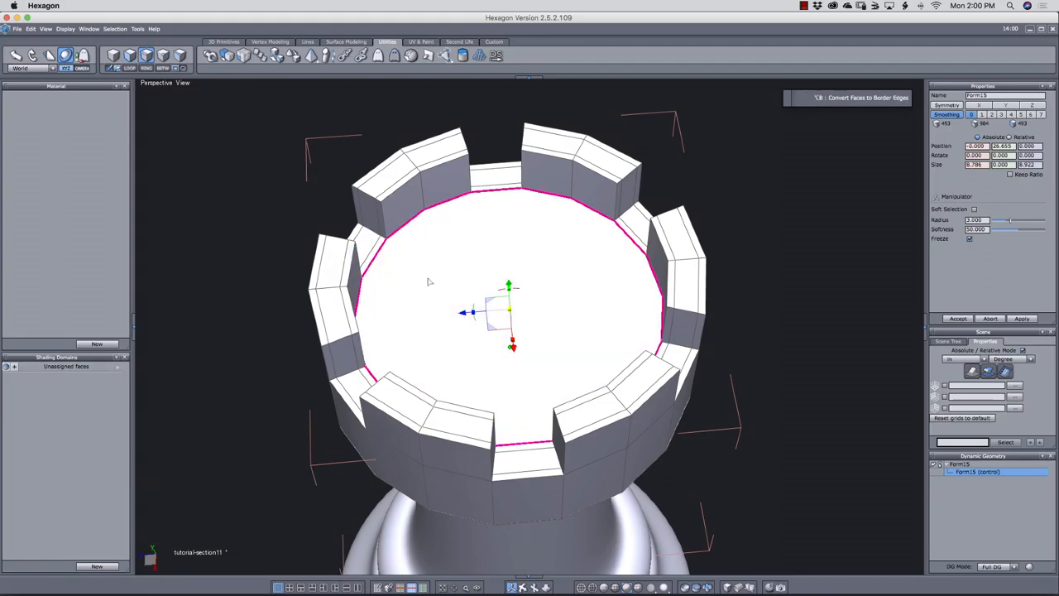
{"action": "mouse_move", "coordinate": [437, 225]}
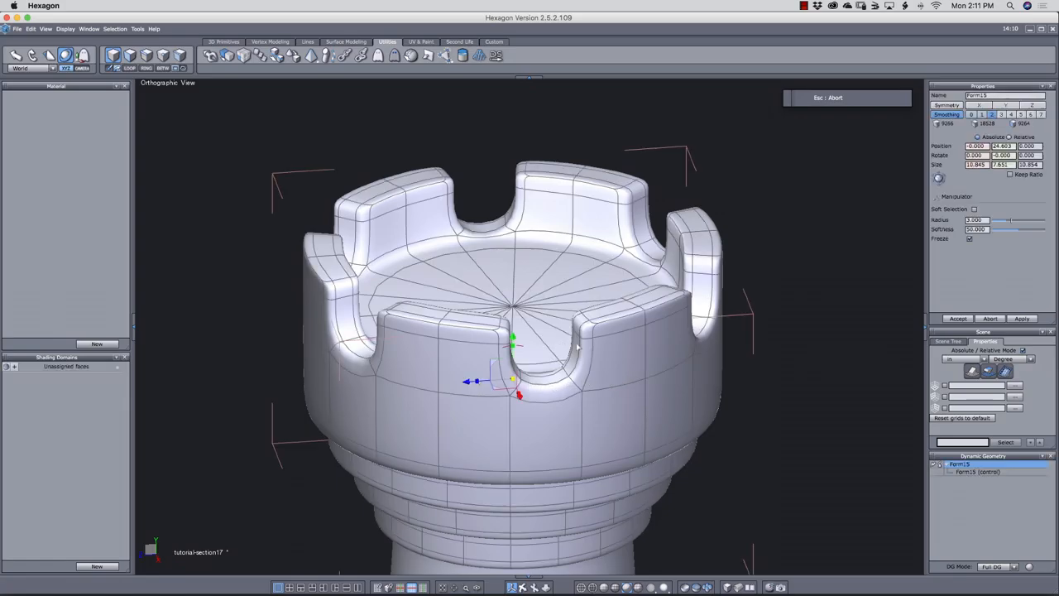
{"action": "mouse_move", "coordinate": [441, 364]}
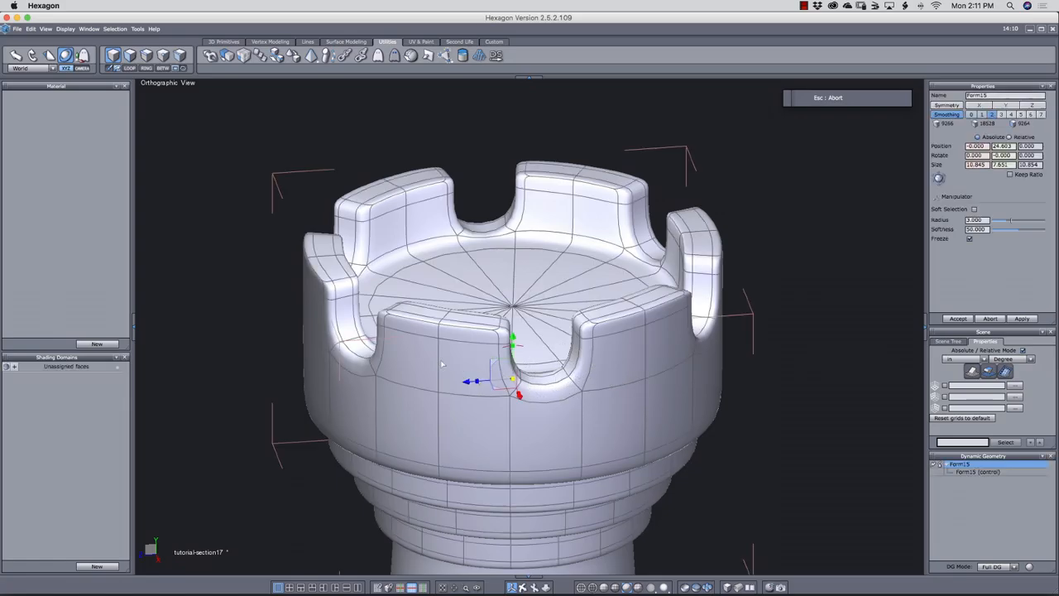
Step: Drop smoothing and cut a horizontal edge line across the crown wall beneath a merlon gap
{"action": "key", "text": "v"}
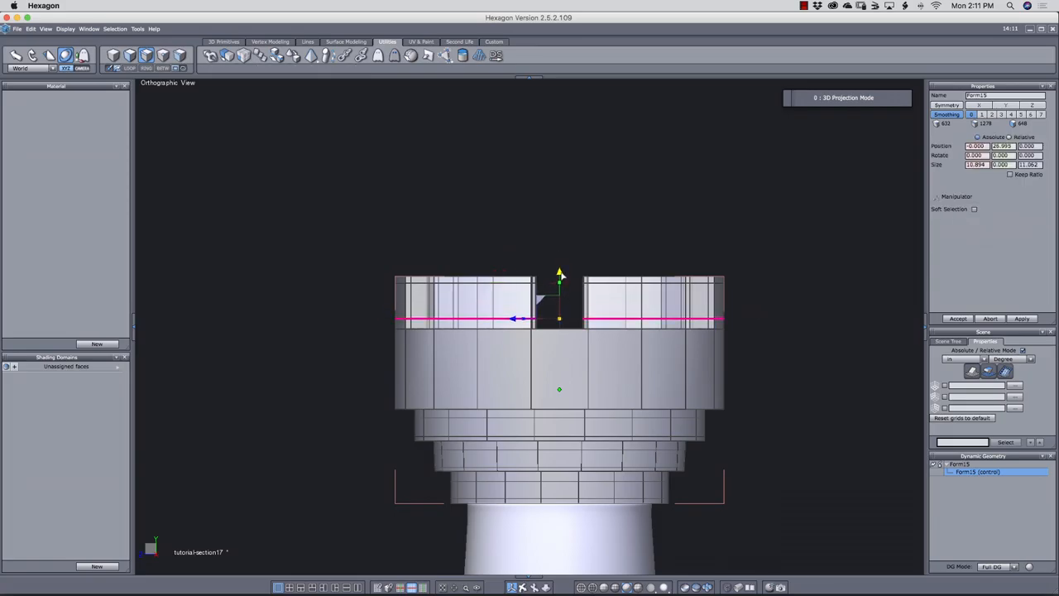
{"action": "left_click", "coordinate": [974, 208]}
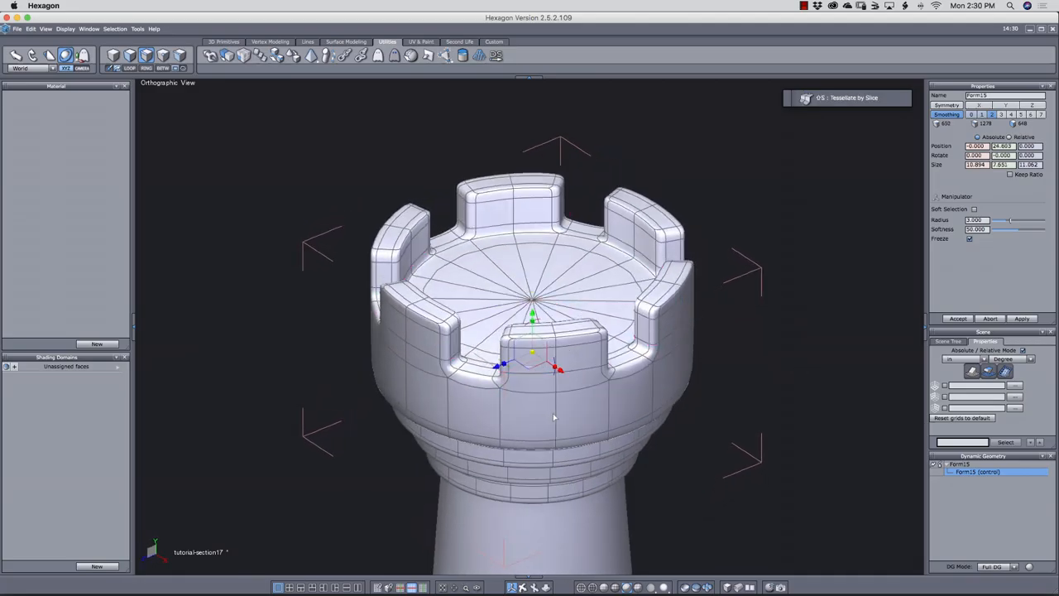
{"action": "mouse_move", "coordinate": [514, 422]}
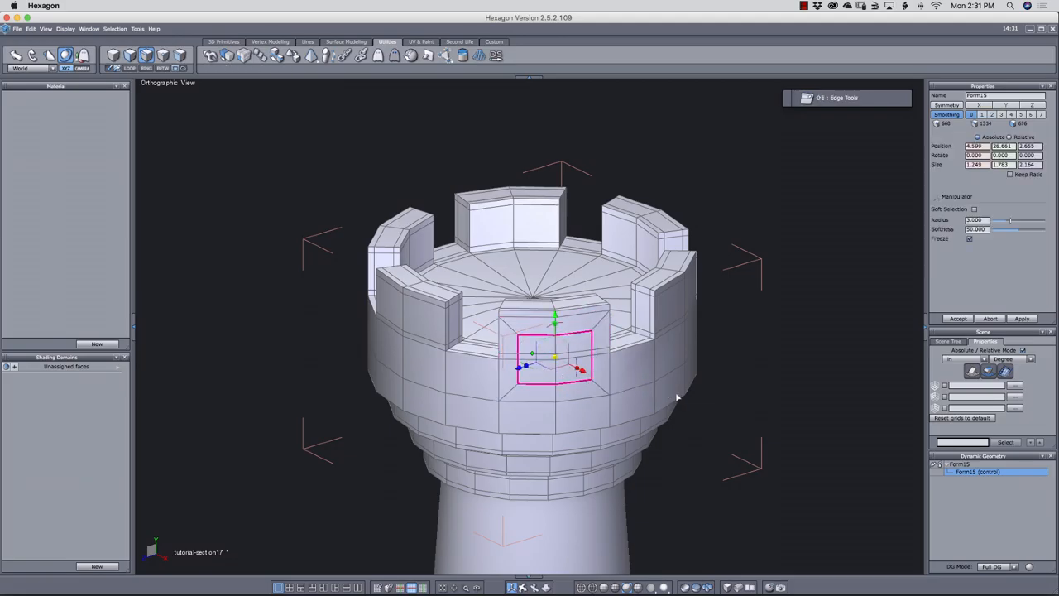
Step: Reshape the shield outline on the crown wall and dissolve its leftover edges and vertices
{"action": "left_click_drag", "start_coordinate": [555, 356], "coordinate": [513, 397]}
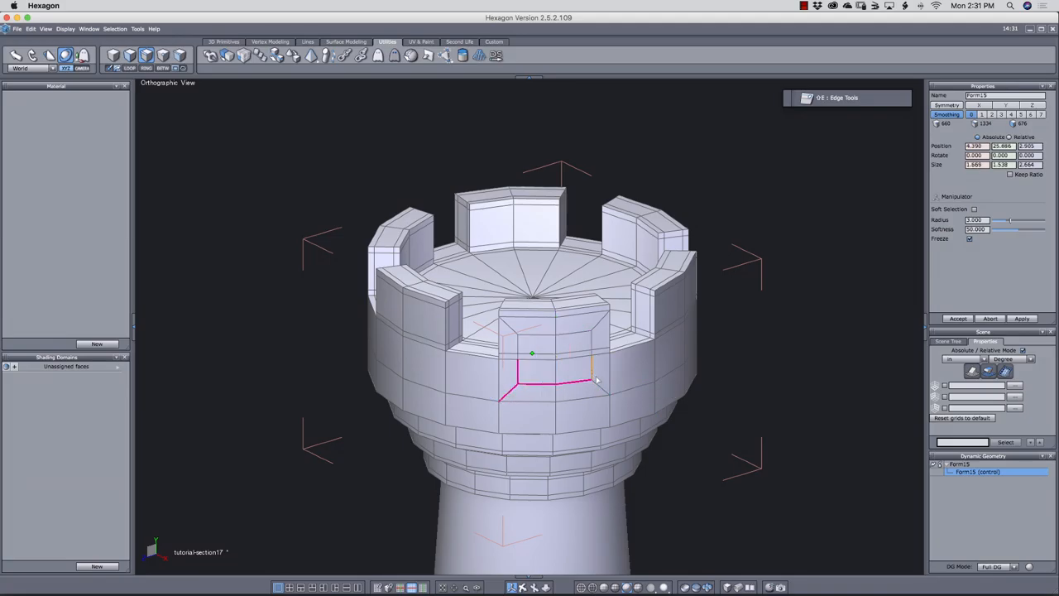
{"action": "key", "text": "delete"}
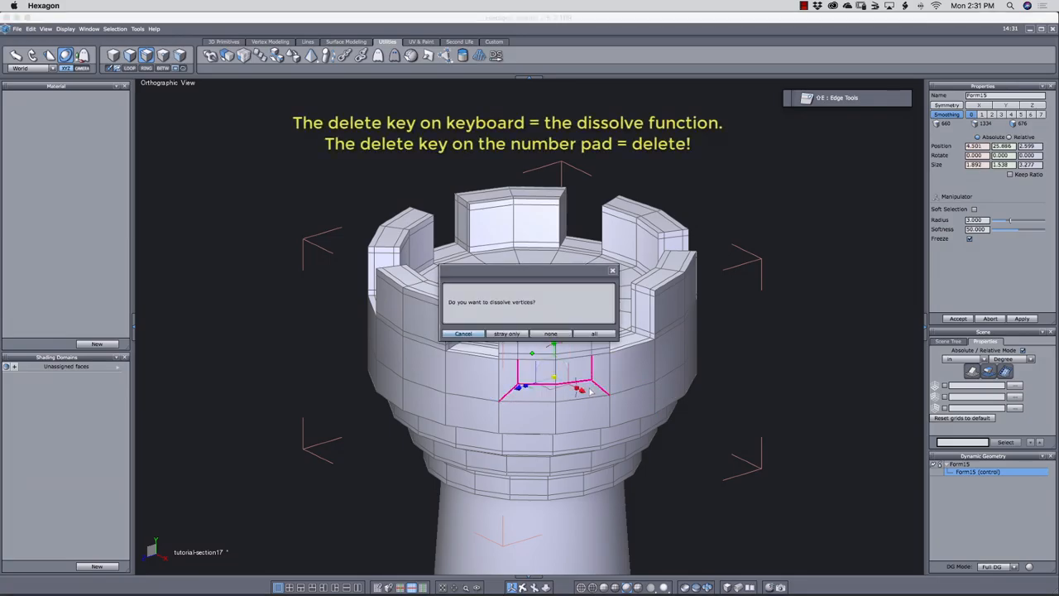
{"action": "left_click", "coordinate": [594, 332]}
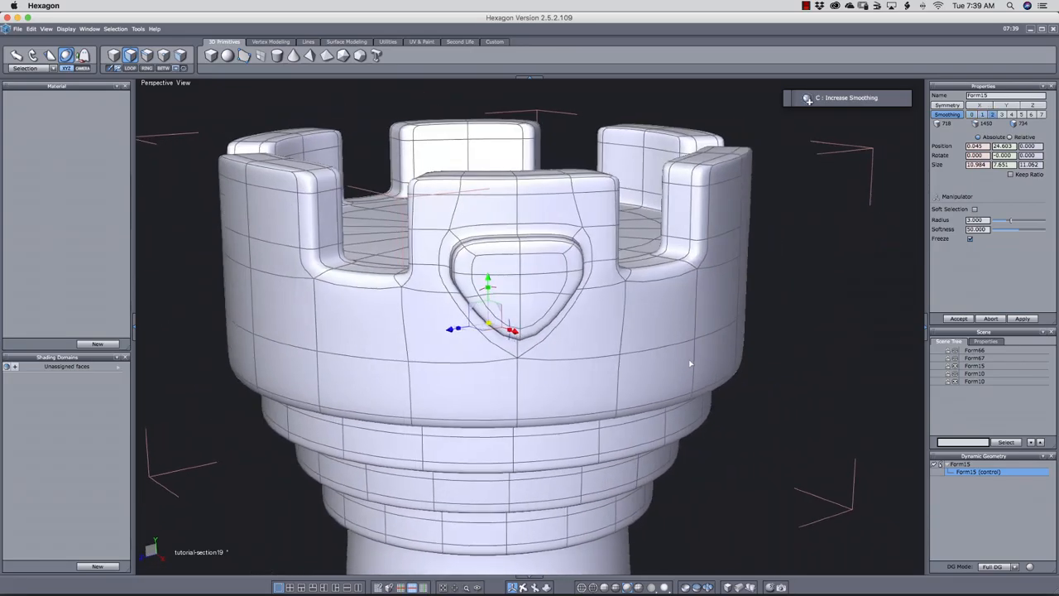
Step: Orbit around the smoothed crown to view the rounded shield emblem
{"action": "left_click_drag", "start_coordinate": [691, 364], "coordinate": [741, 354]}
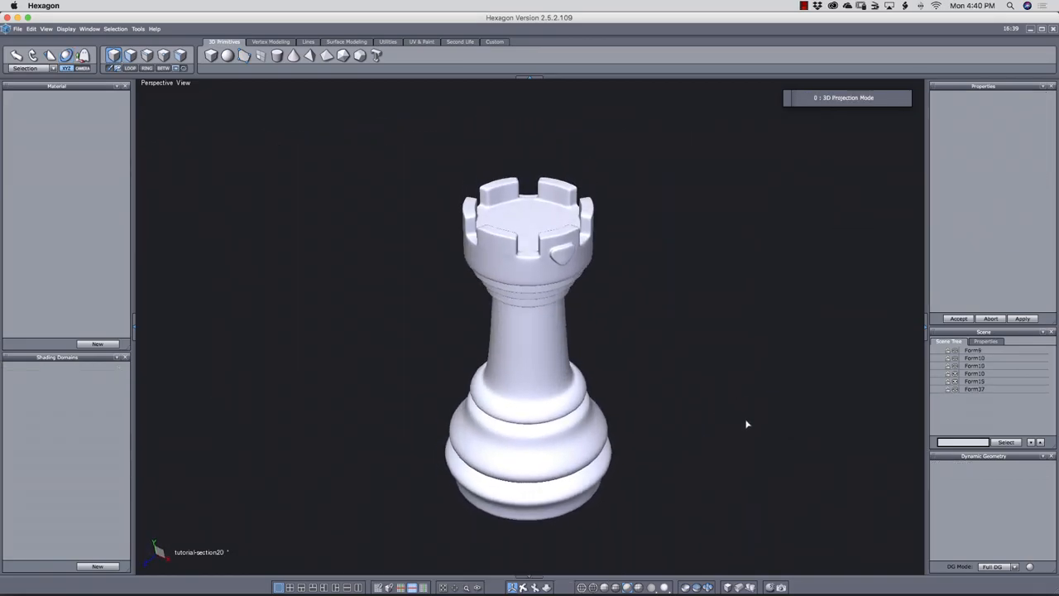
{"action": "left_click_drag", "start_coordinate": [748, 423], "coordinate": [550, 224]}
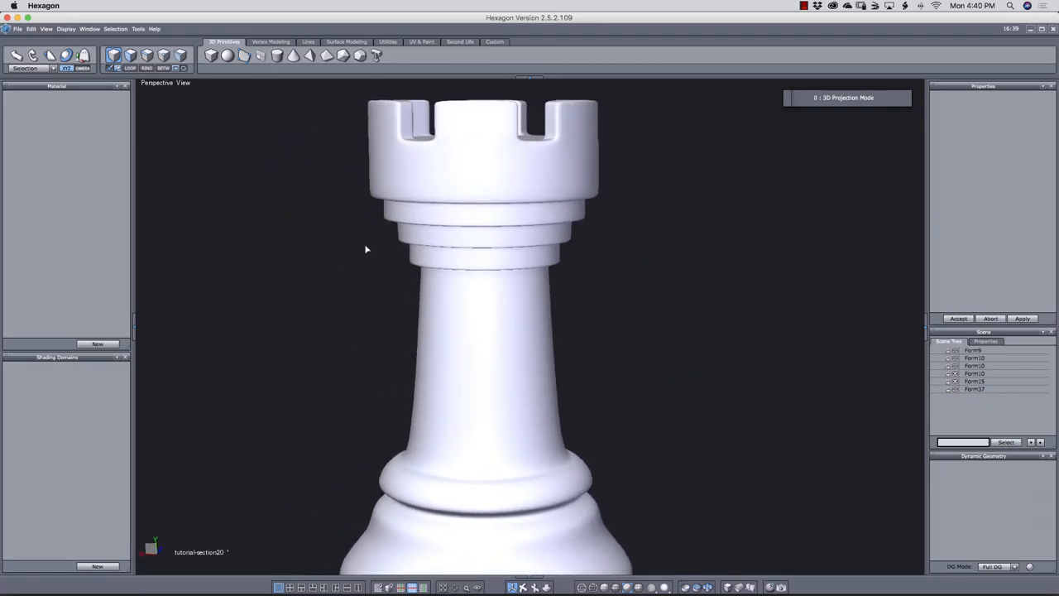
{"action": "left_click", "coordinate": [973, 381]}
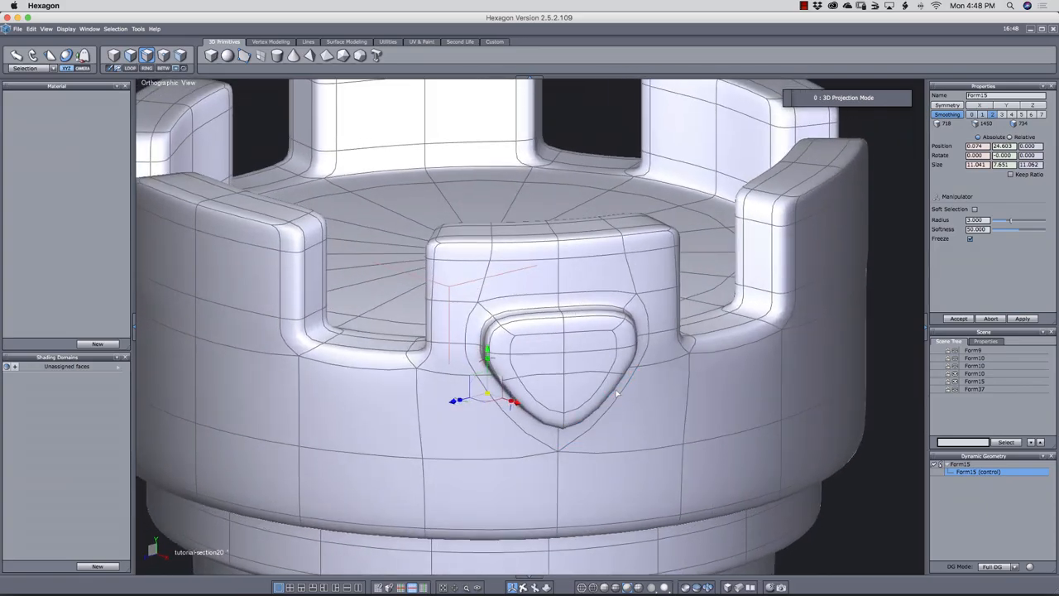
Step: Pick out the shield area's faces with an Advanced Selection command
{"action": "right_click", "coordinate": [579, 381]}
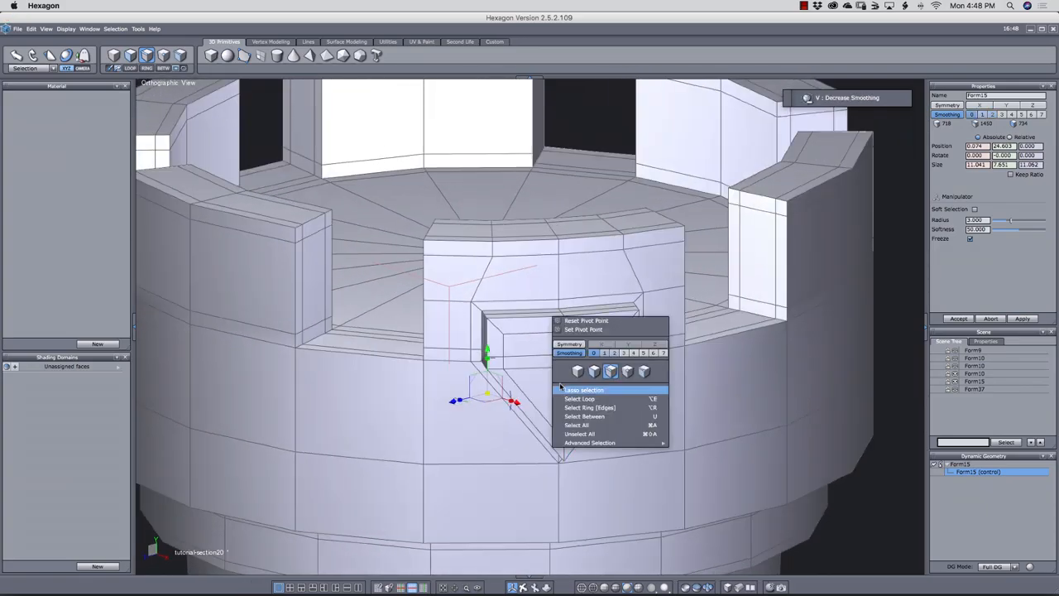
{"action": "mouse_move", "coordinate": [589, 441]}
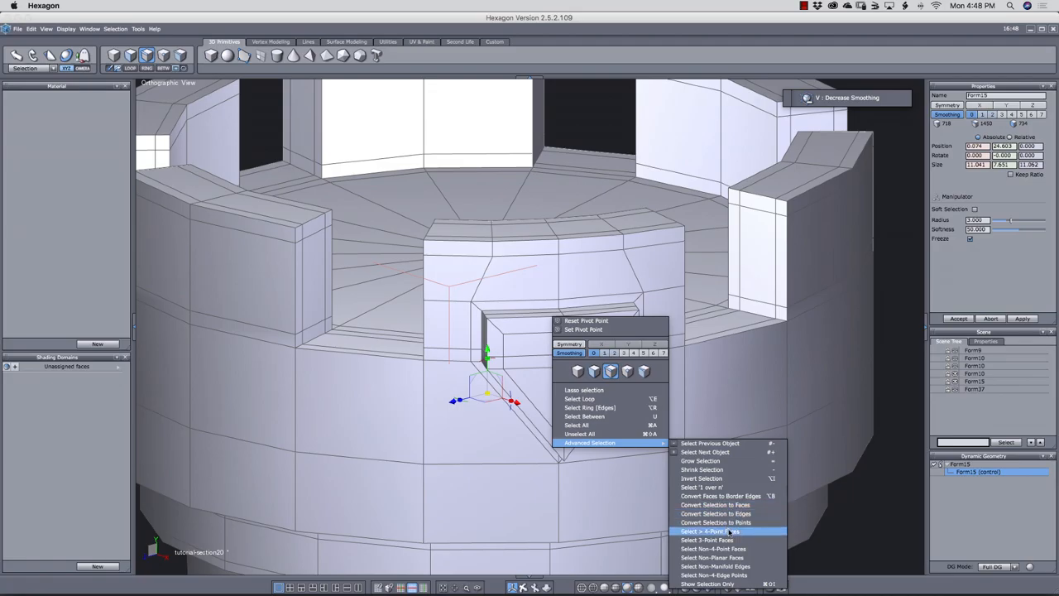
{"action": "left_click", "coordinate": [712, 556]}
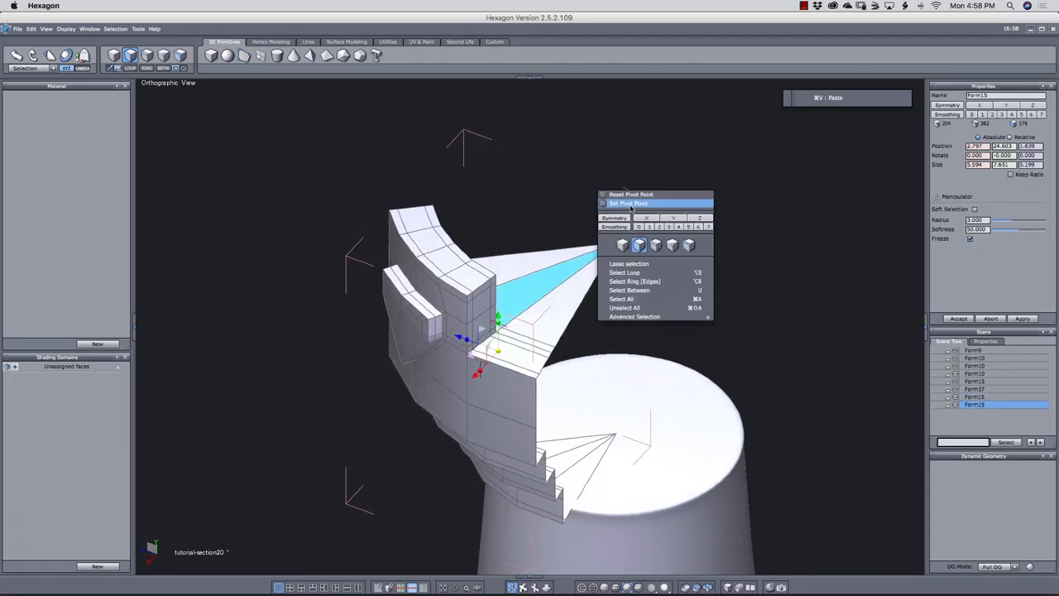
Step: Set the shielded merlon wedge's pivot point at the crown's centre for rotation
{"action": "left_click", "coordinate": [629, 202]}
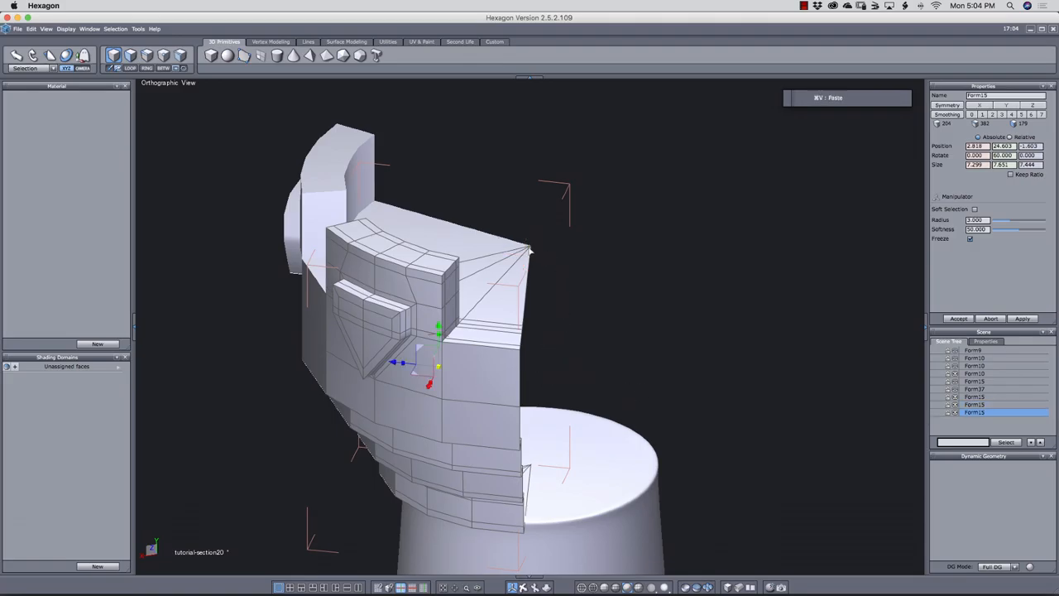
{"action": "right_click", "coordinate": [532, 248]}
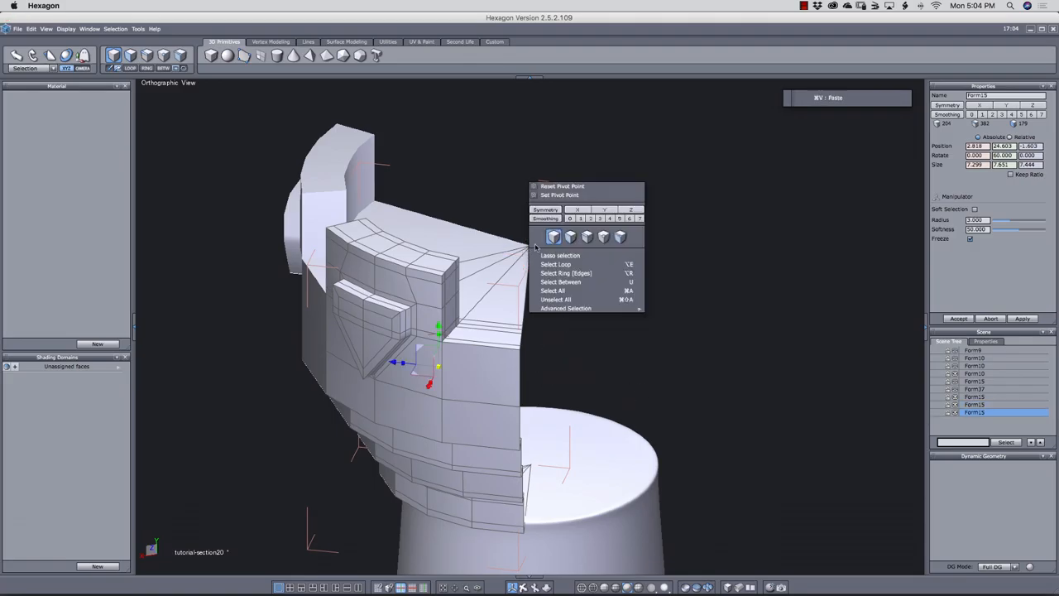
{"action": "left_click", "coordinate": [559, 195]}
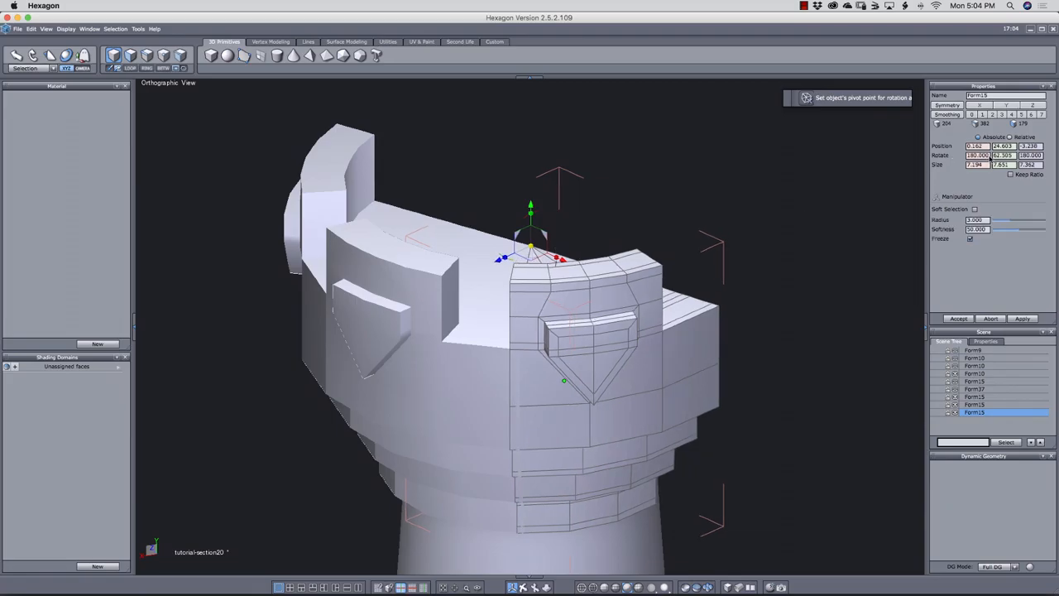
{"action": "mouse_move", "coordinate": [976, 156]}
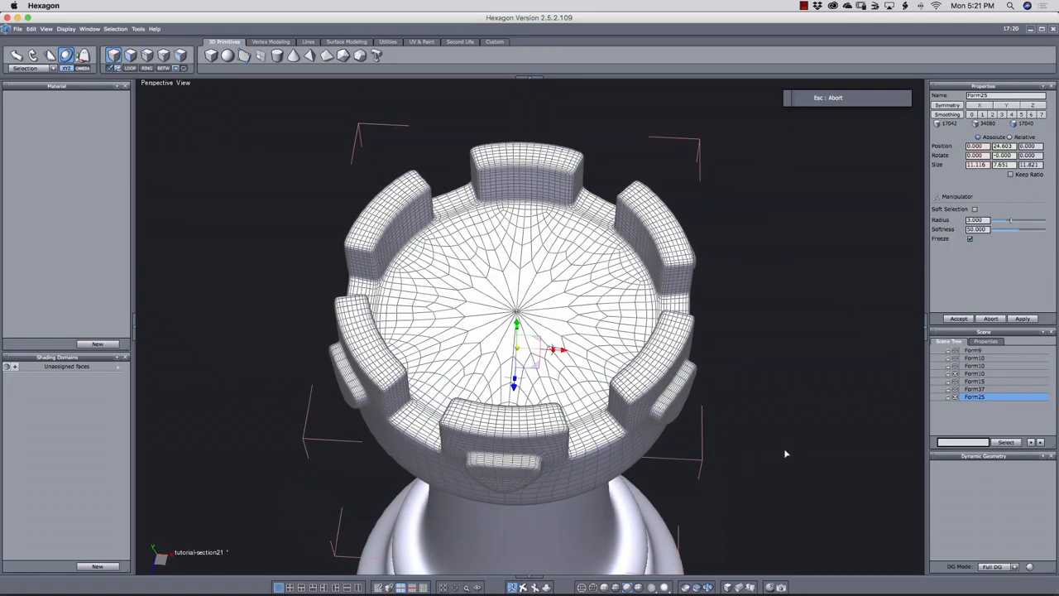
{"action": "mouse_move", "coordinate": [692, 427]}
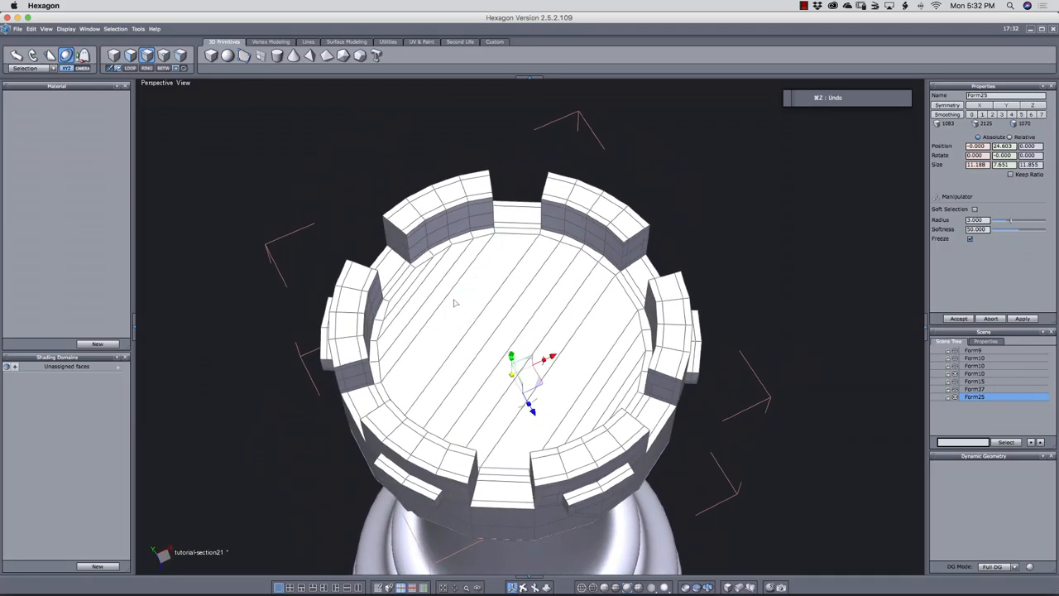
{"action": "mouse_move", "coordinate": [459, 315]}
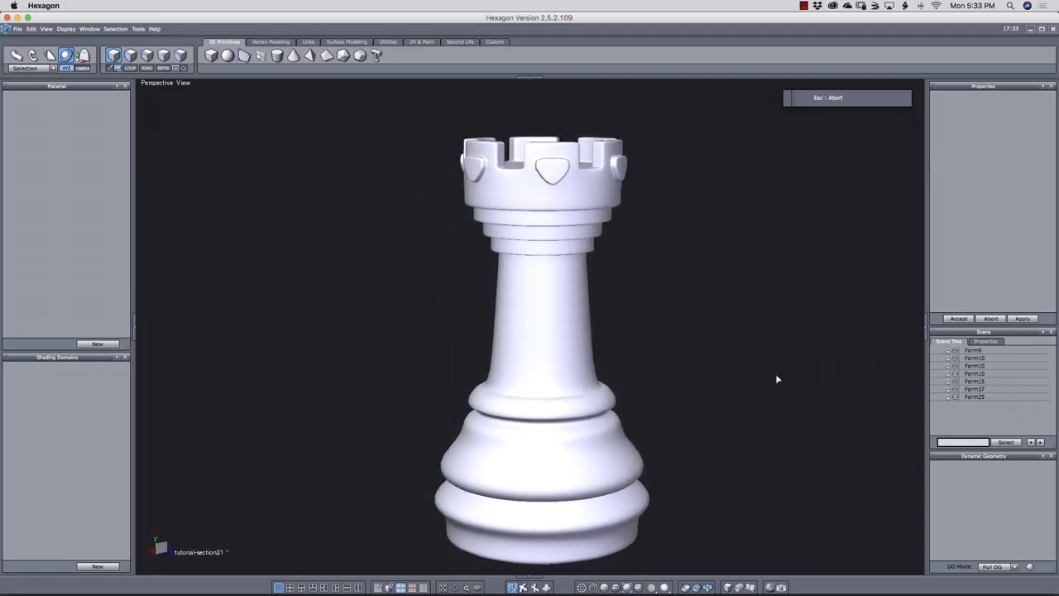
Step: Orbit the rook to view its shield-bearing merlon crown from above
{"action": "left_click_drag", "start_coordinate": [778, 377], "coordinate": [841, 405]}
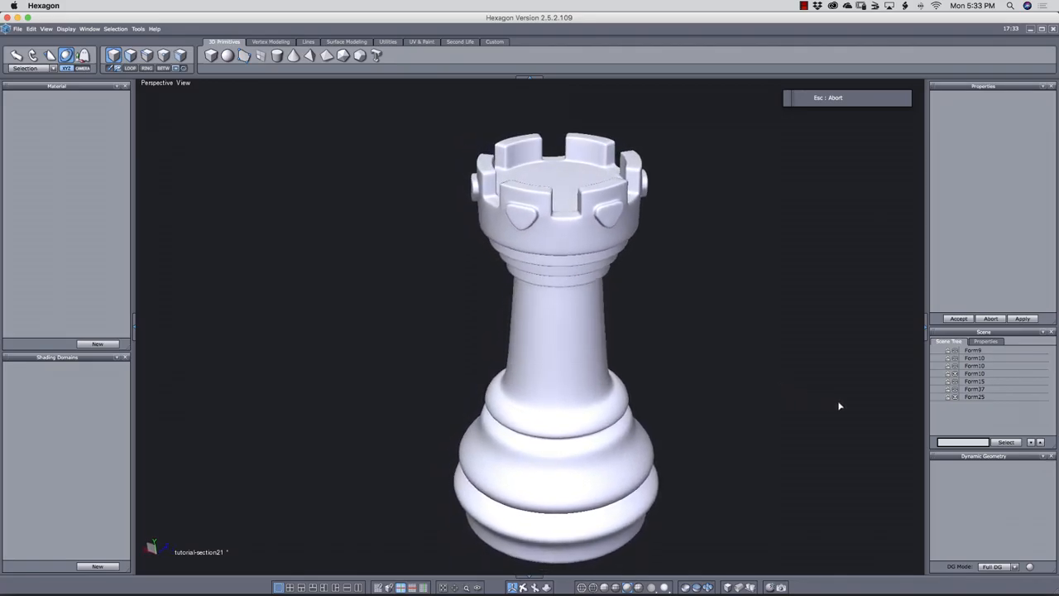
{"action": "left_click_drag", "start_coordinate": [840, 406], "coordinate": [677, 407]}
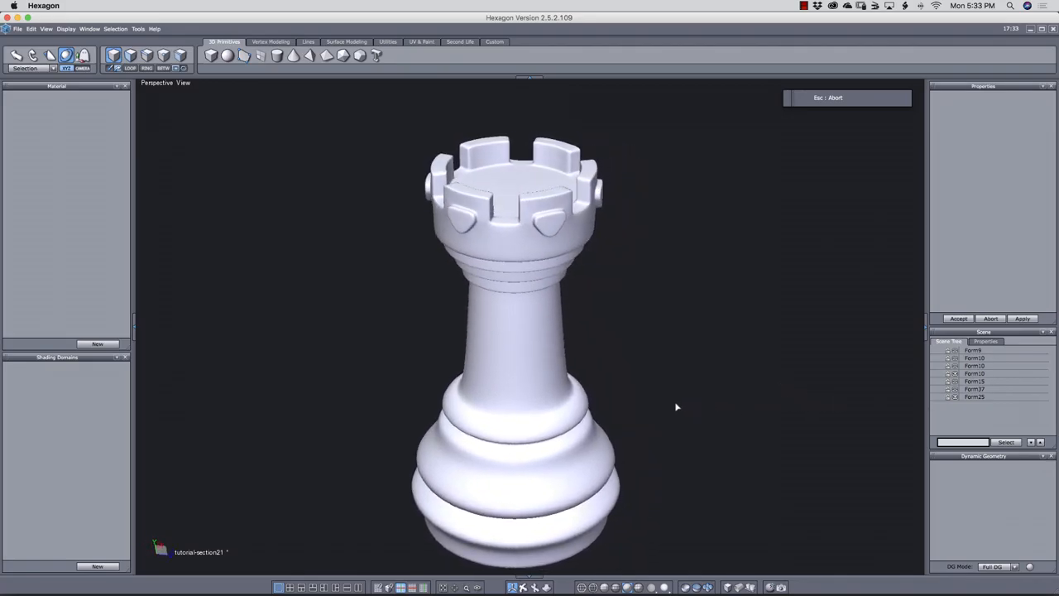